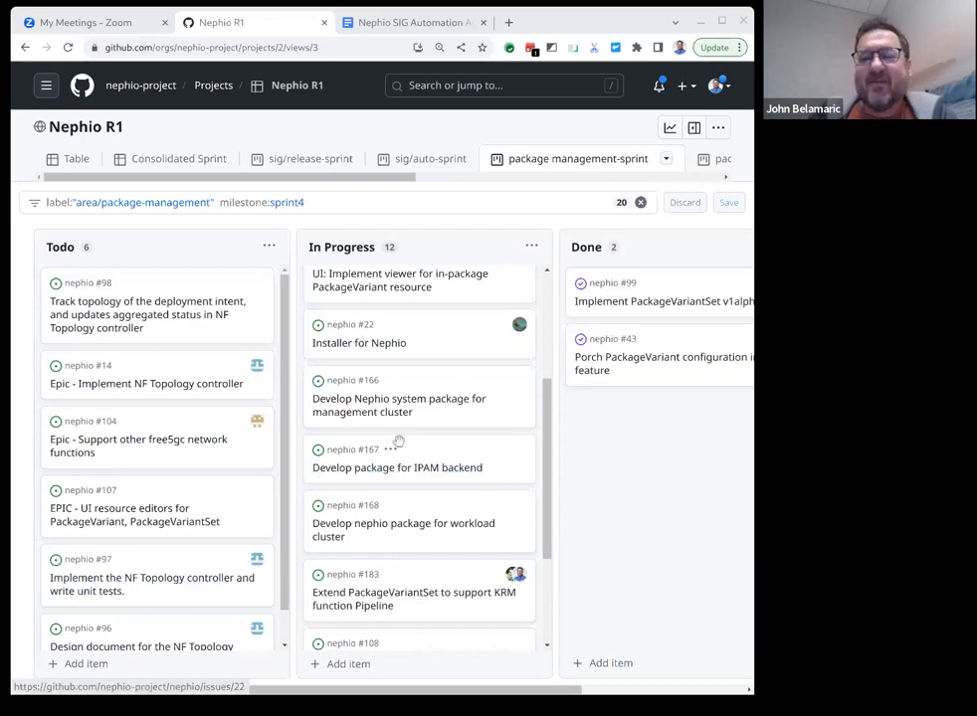
pyautogui.moveTo(398, 405)
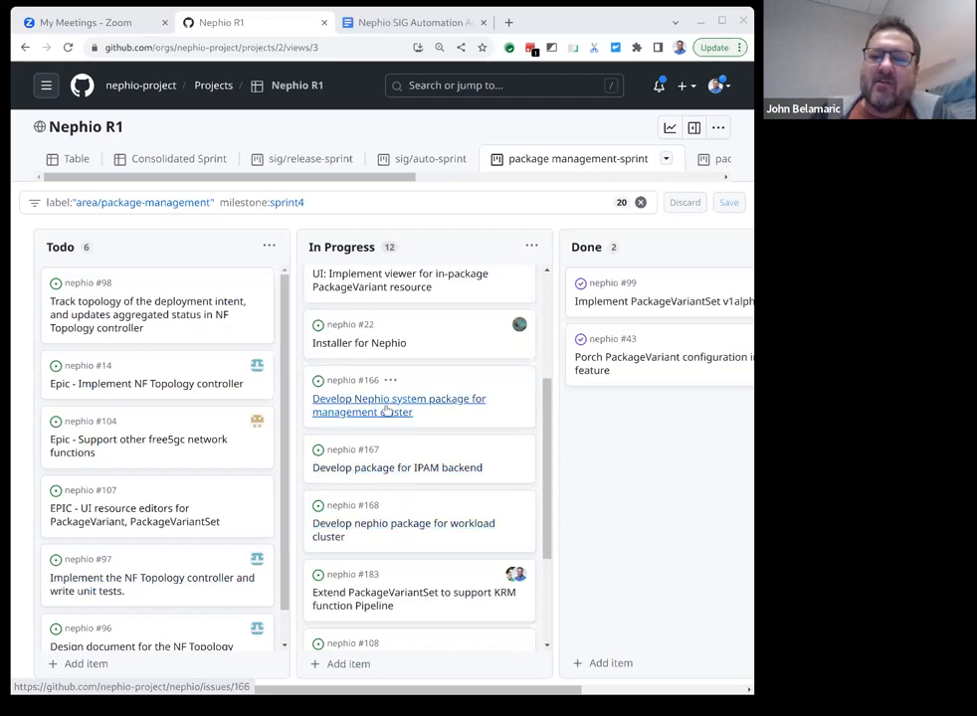
pyautogui.moveTo(394, 529)
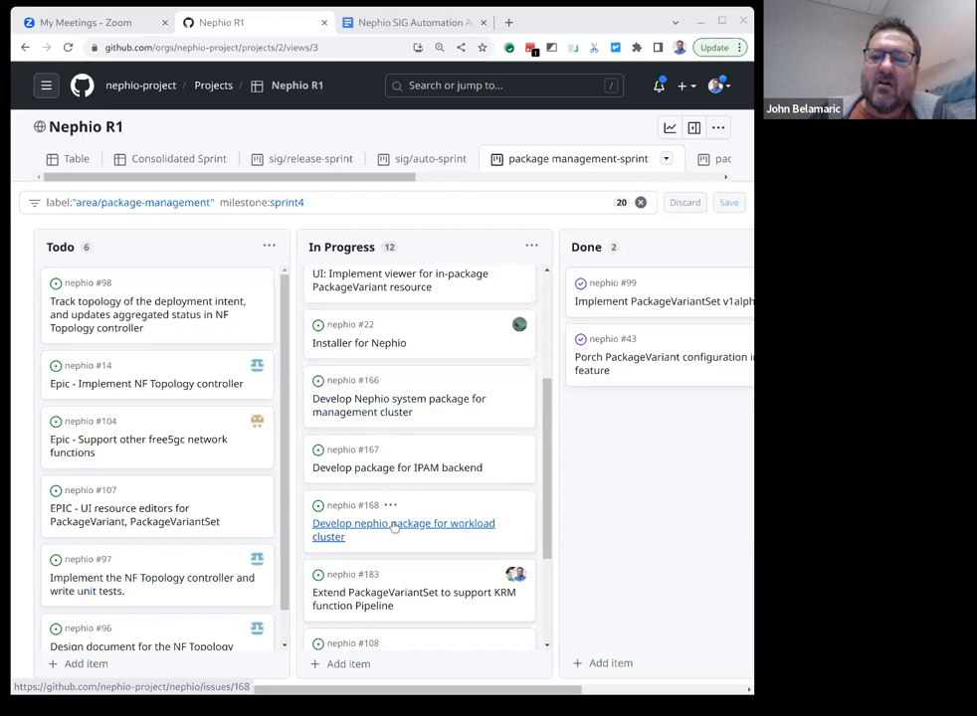
pyautogui.moveTo(384, 412)
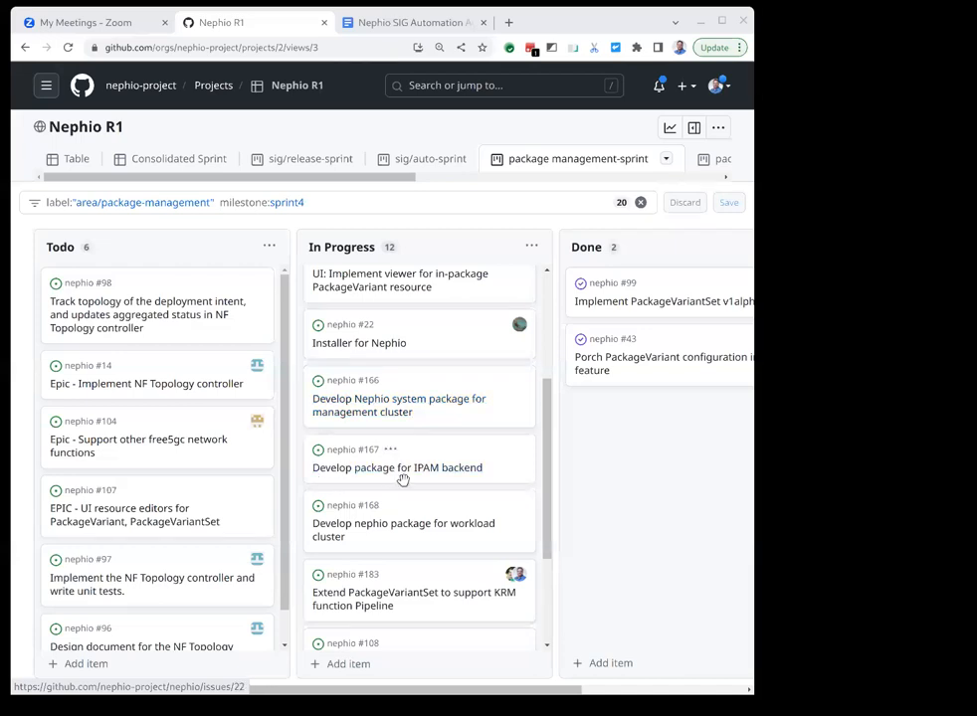
pyautogui.moveTo(435, 470)
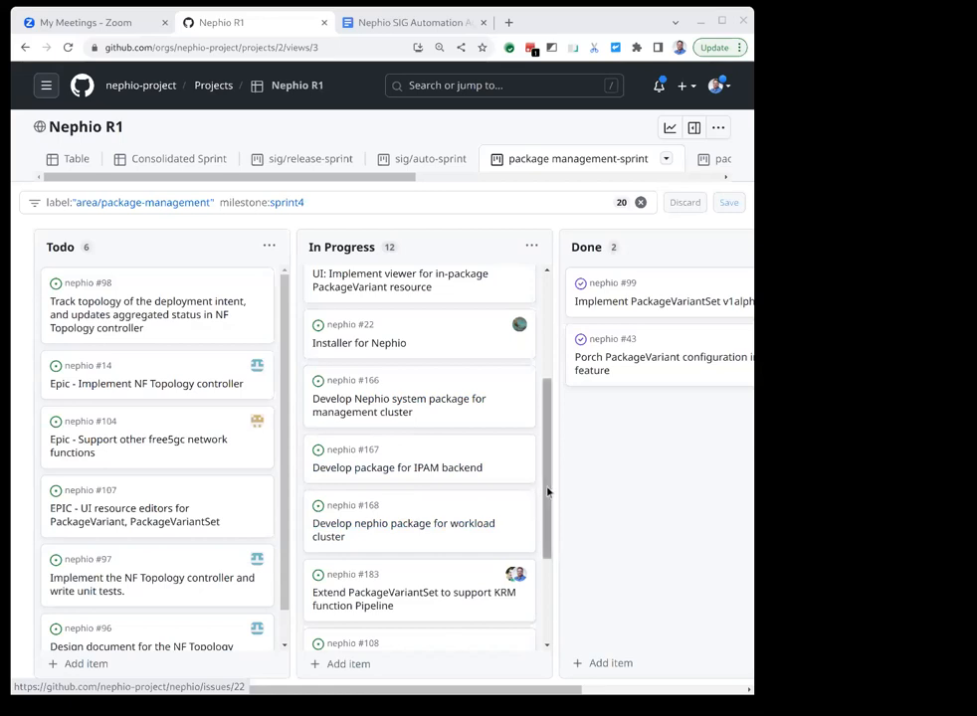
# Assign issue #167 (IPAM backend package) to a developer via a posted /assign comment
pyautogui.scroll(-3)
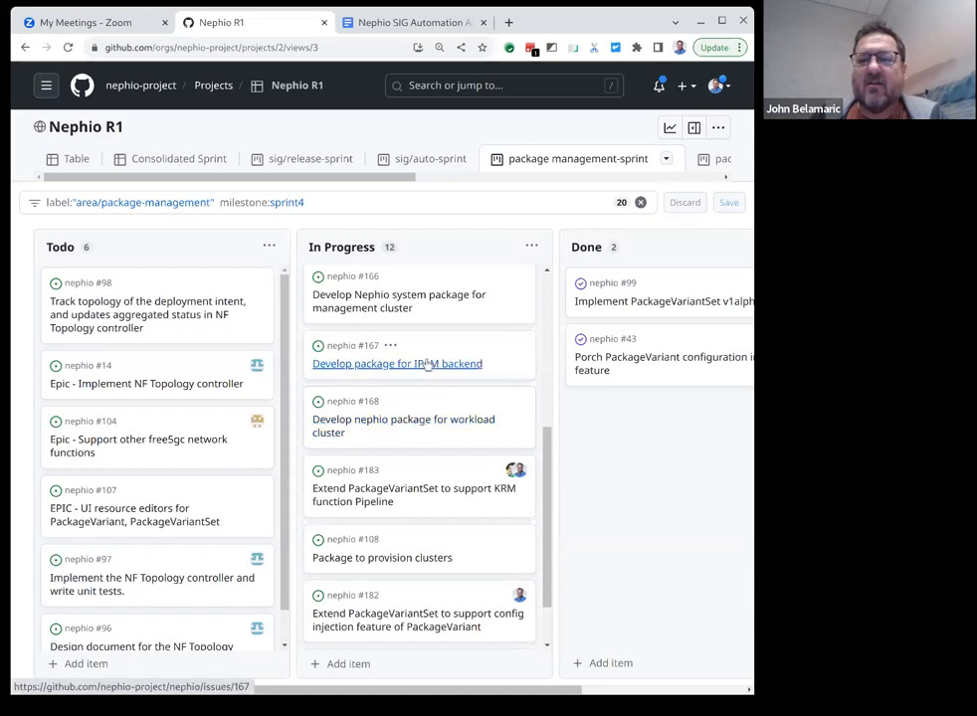
pyautogui.click(397, 363)
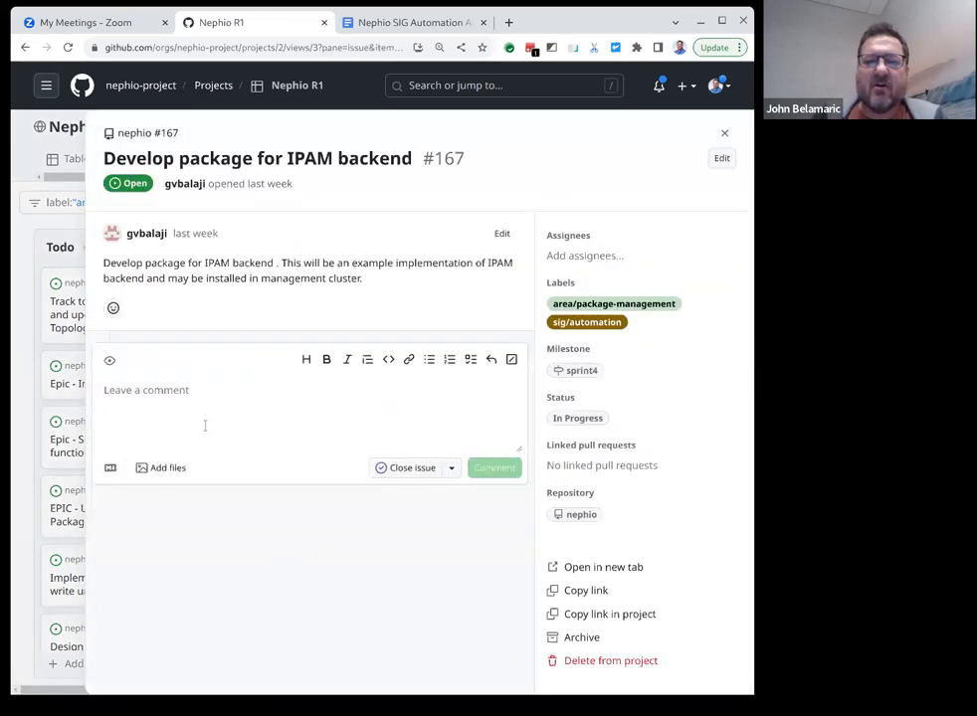
pyautogui.write('/assign @h')
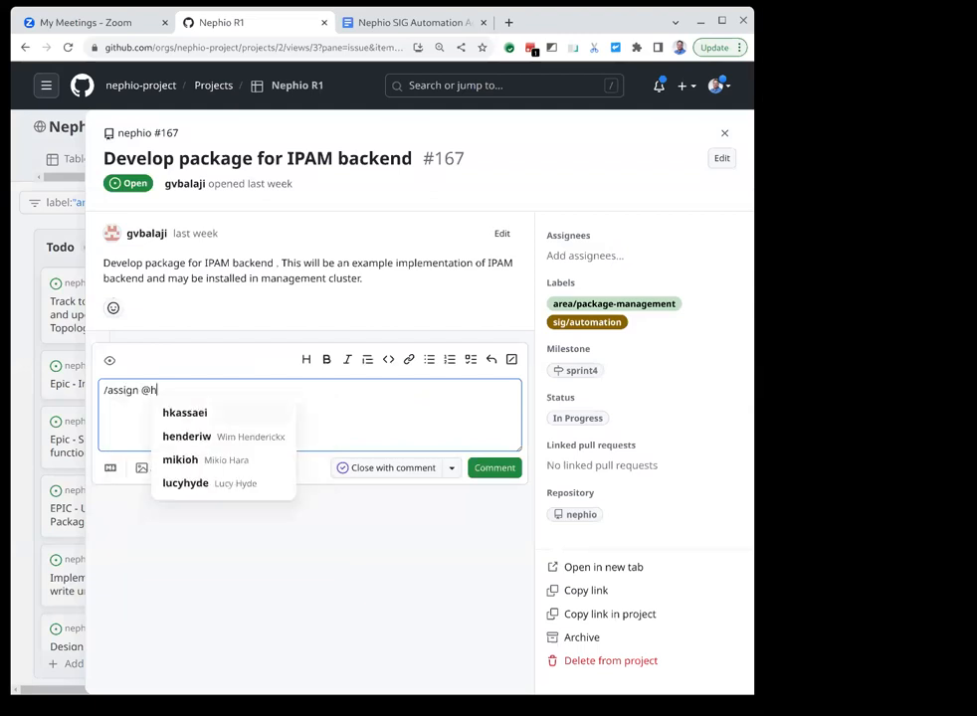
pyautogui.click(188, 437)
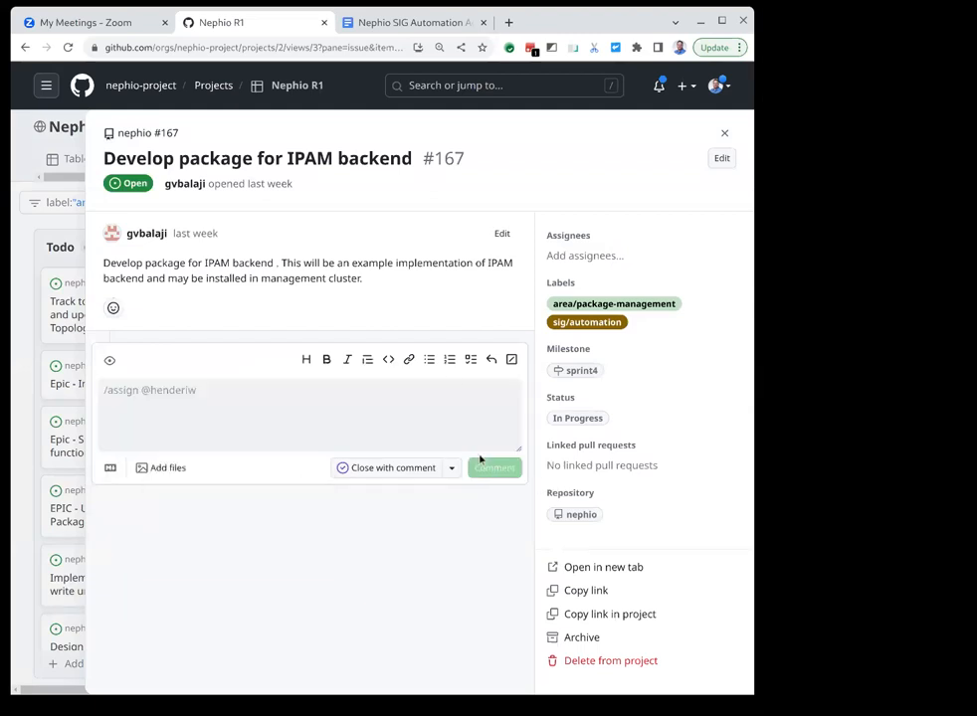
pyautogui.click(724, 132)
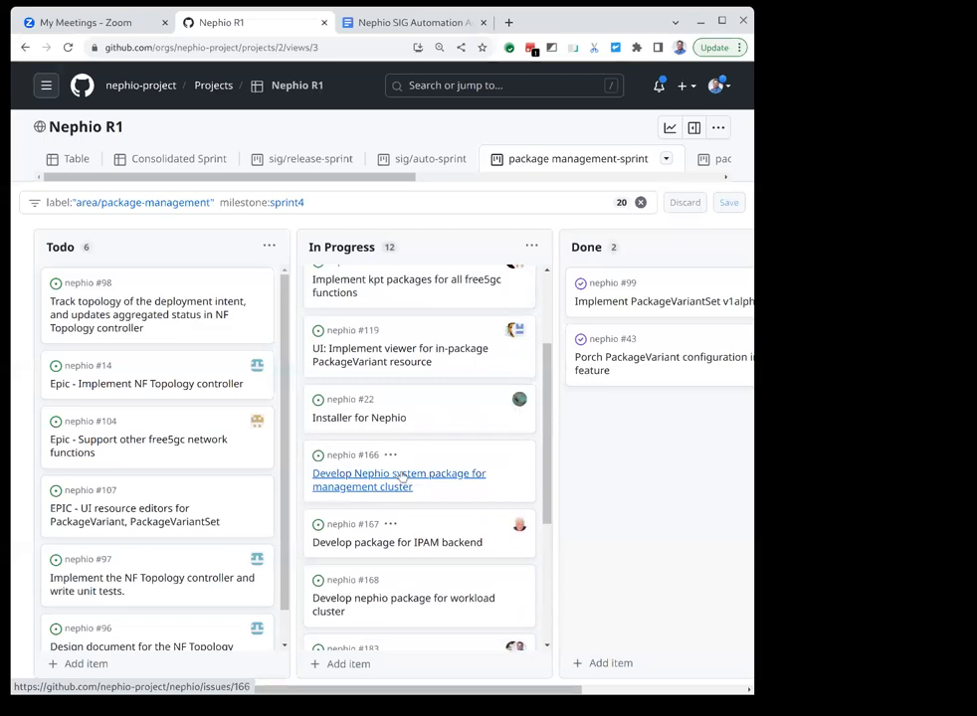
pyautogui.scroll(-3)
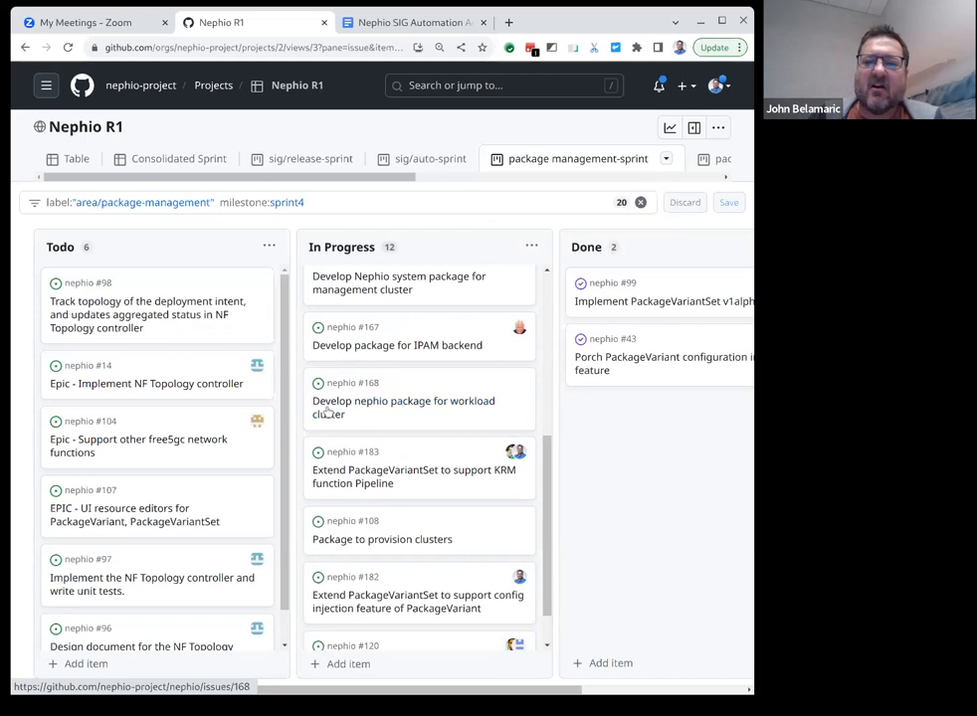
# On issue #168, write a note that the package needs a workshop-specific update
pyautogui.click(404, 401)
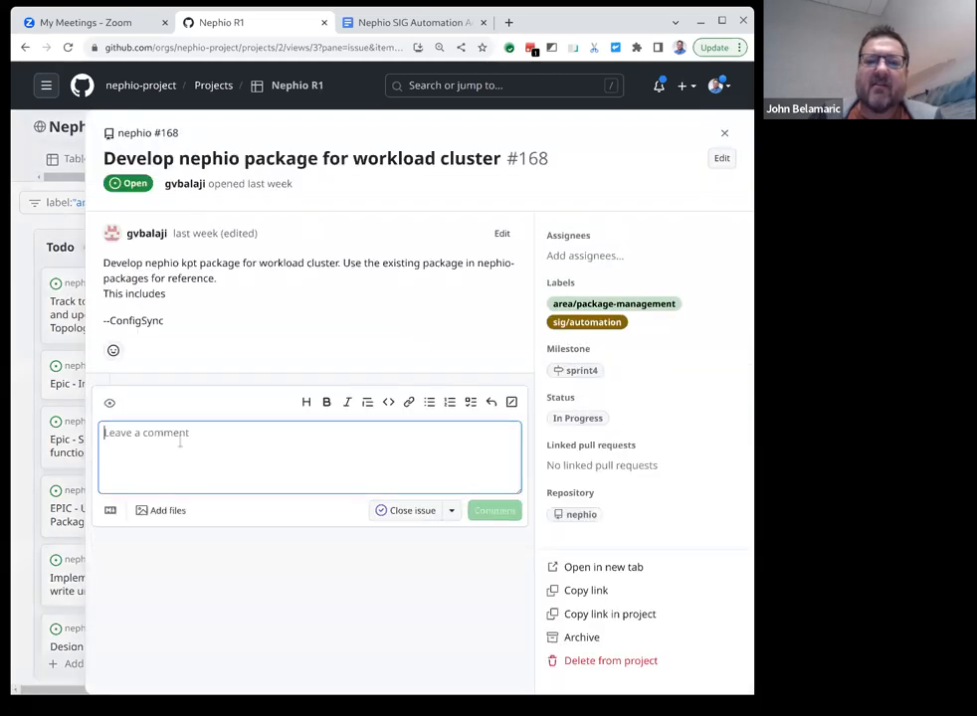
pyautogui.write('This')
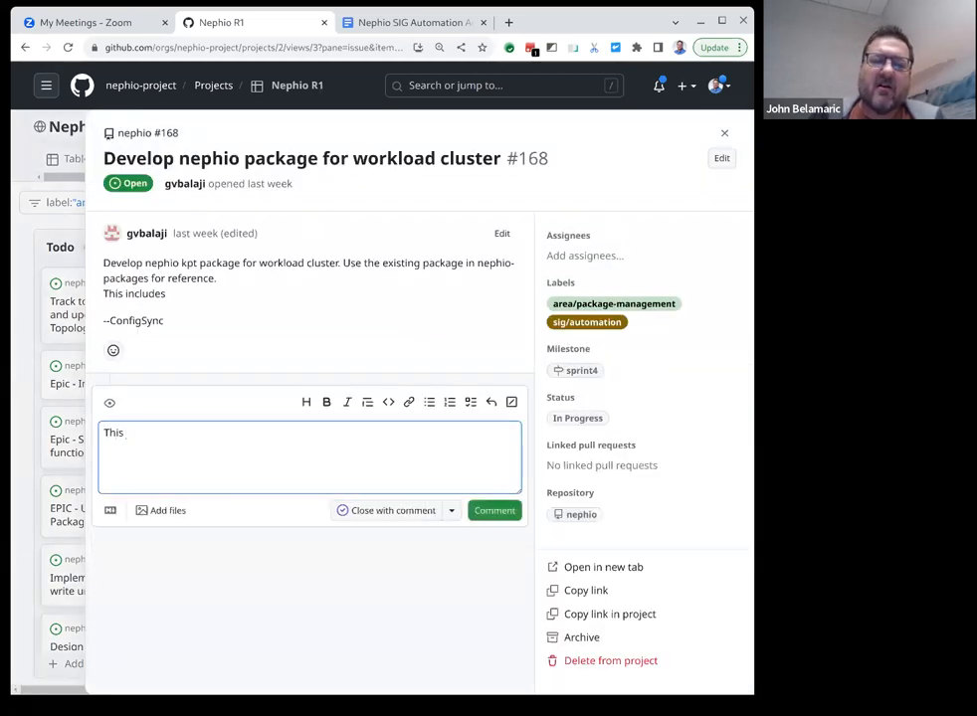
pyautogui.write('exists from the workshop. We n')
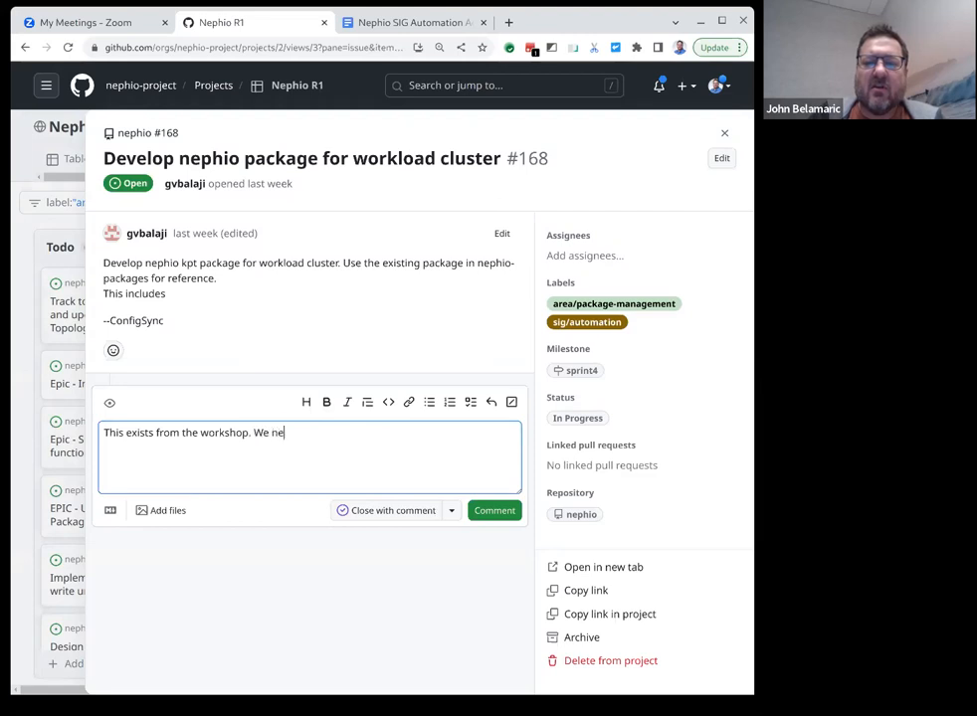
pyautogui.write('ed an update that works')
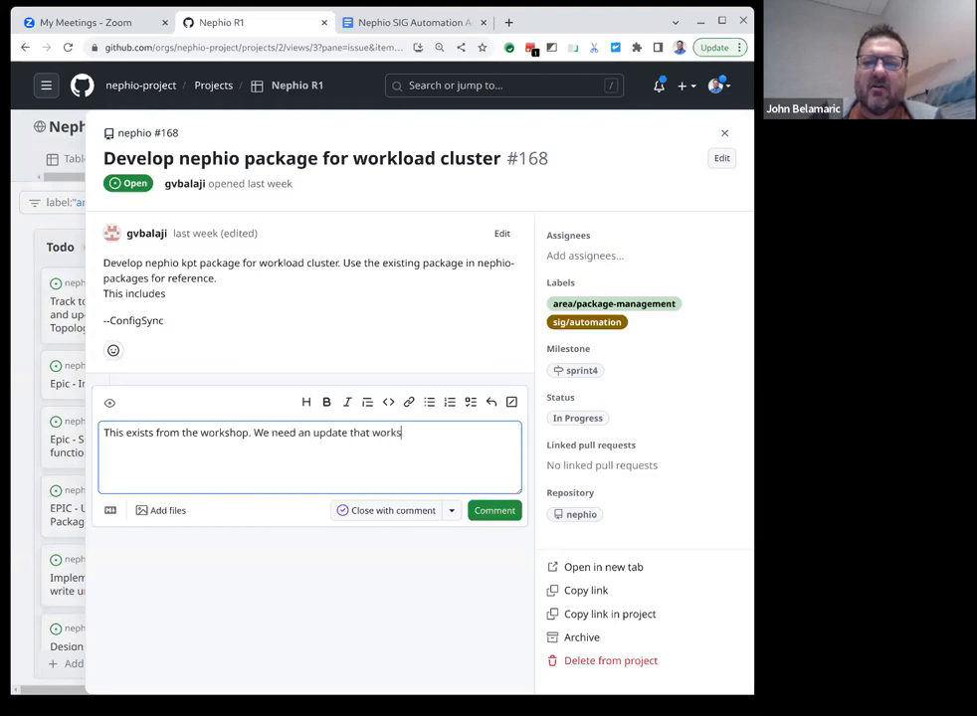
pyautogui.write('w')
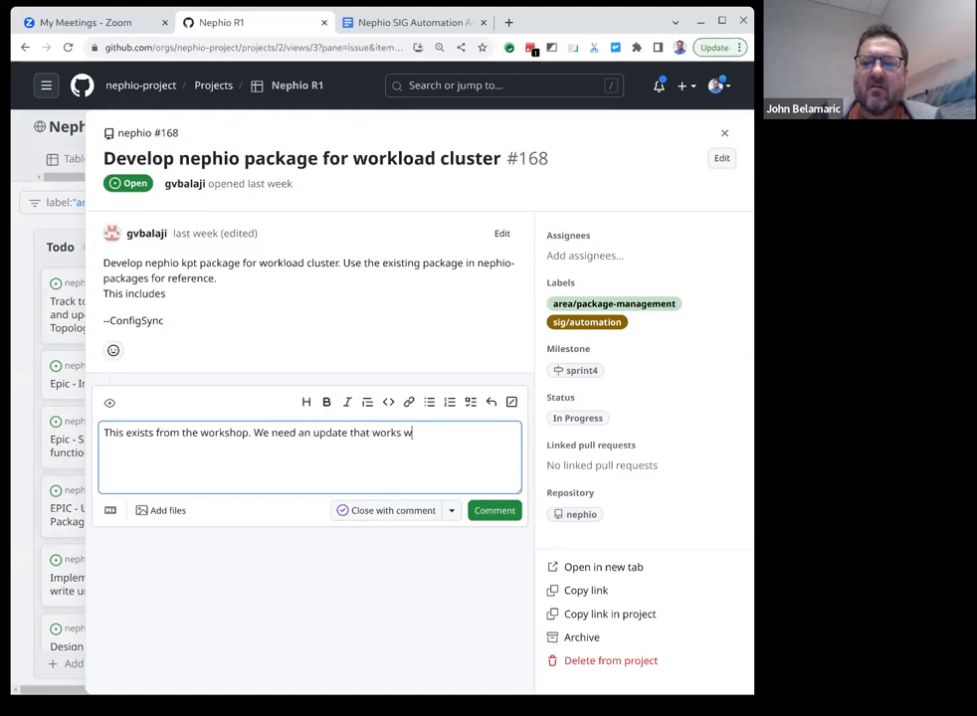
pyautogui.write('ith the cluster')
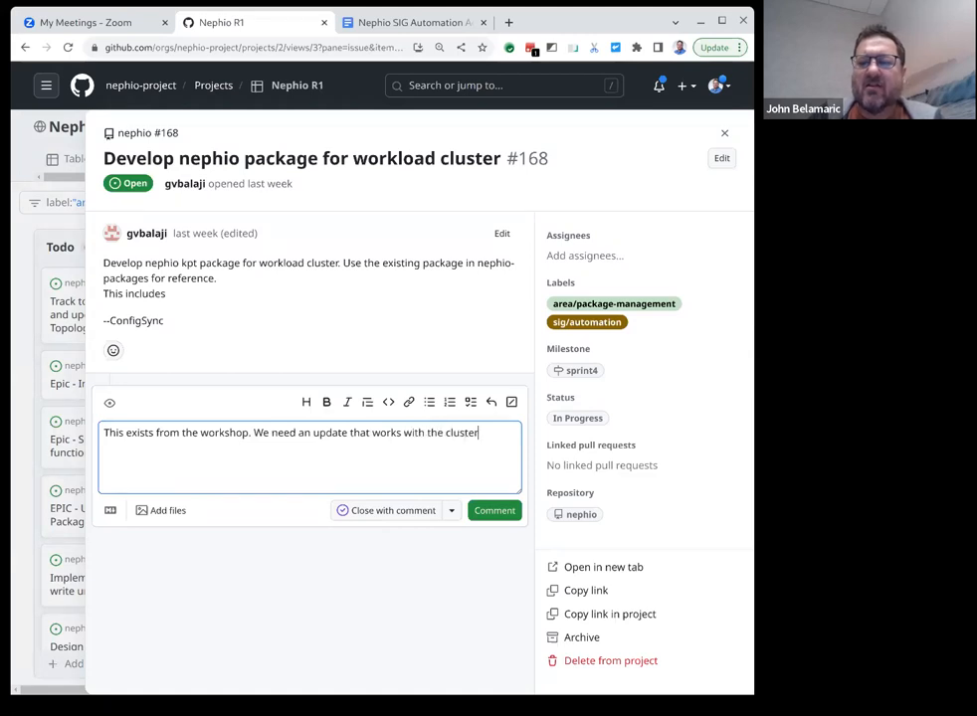
pyautogui.write('installation')
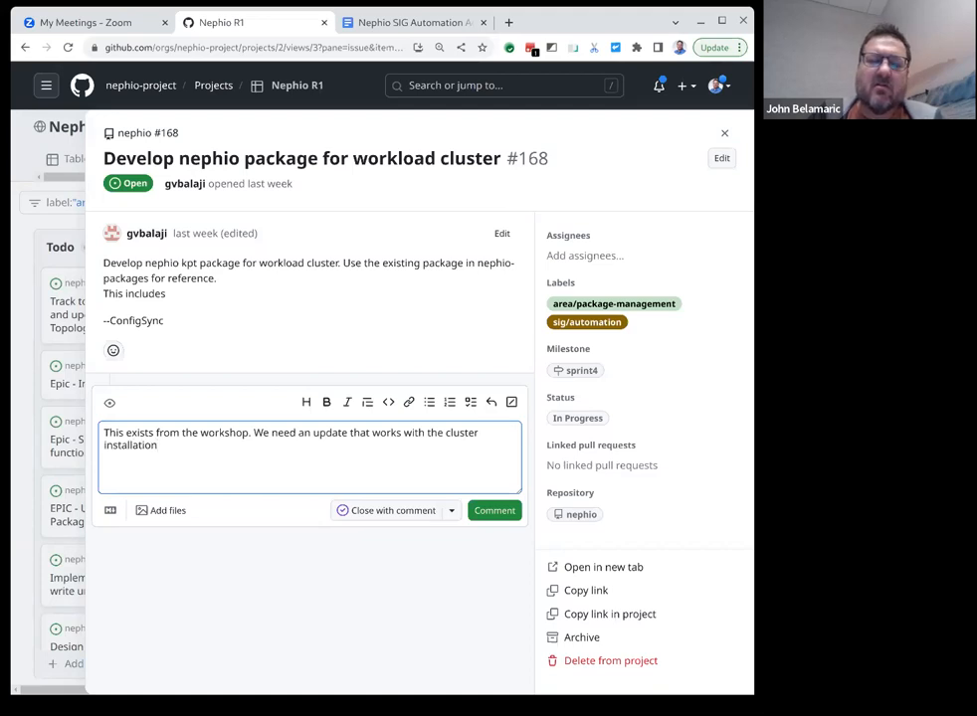
pyautogui.write('paca')
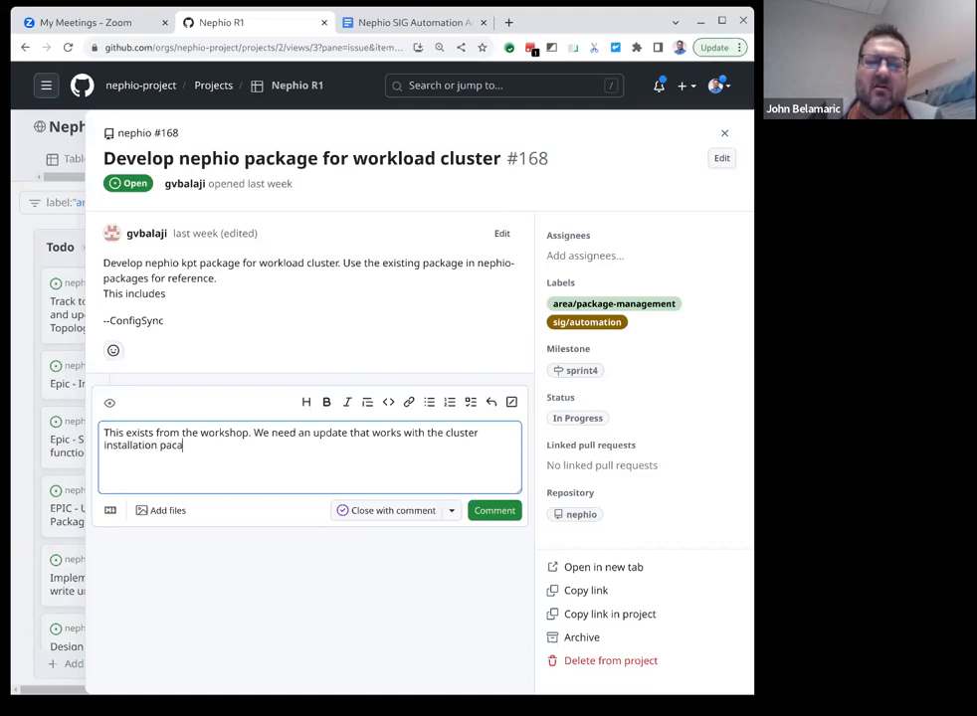
pyautogui.press('Backspace')
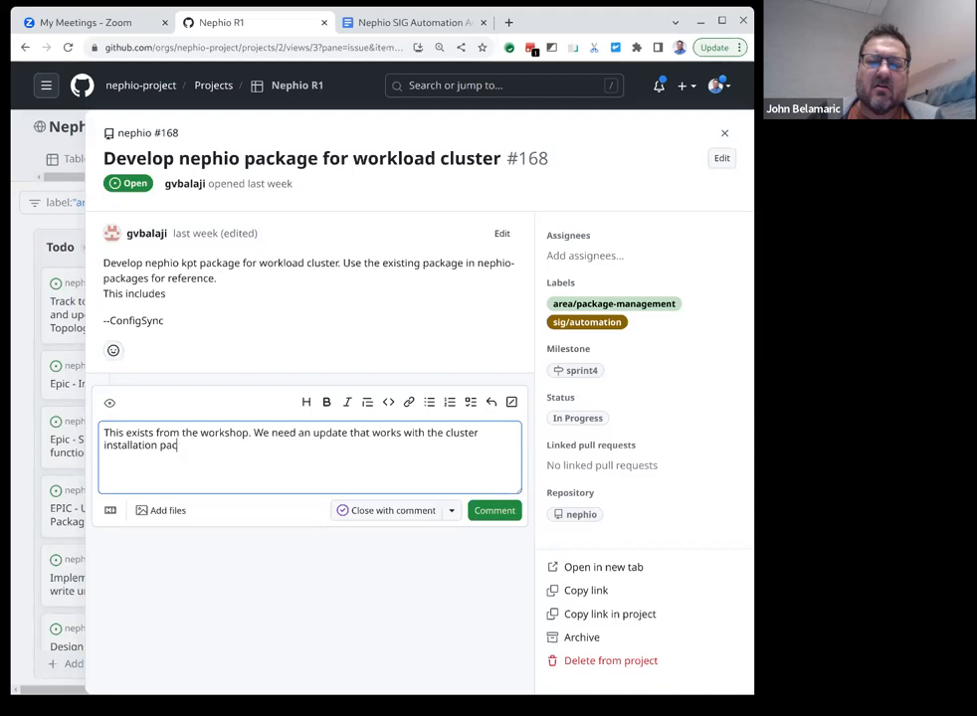
pyautogui.write('kage and boot')
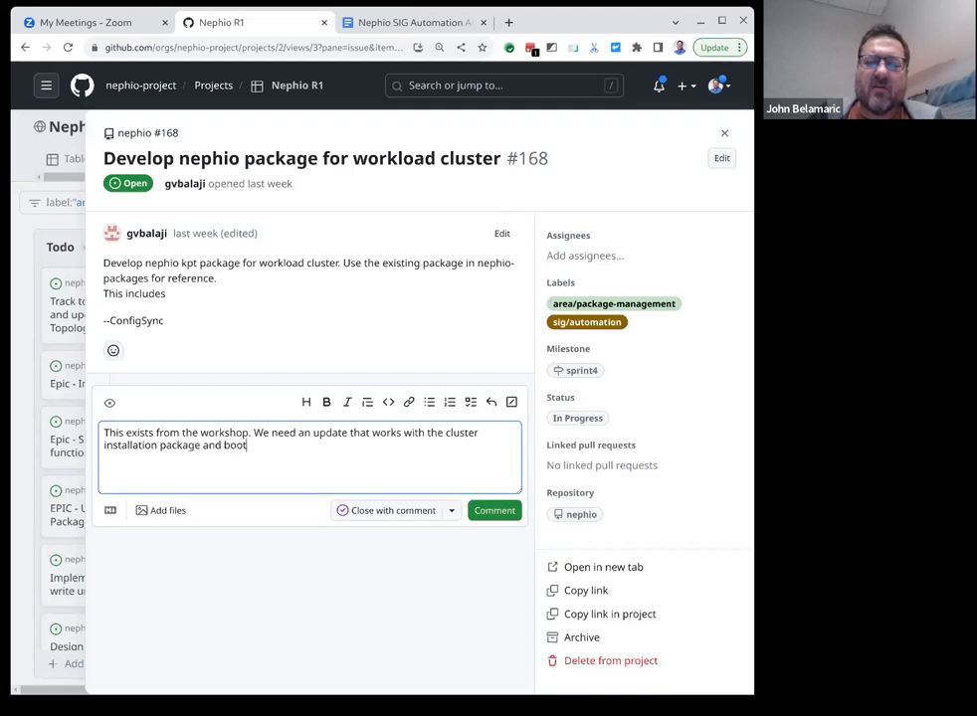
pyautogui.write('s')
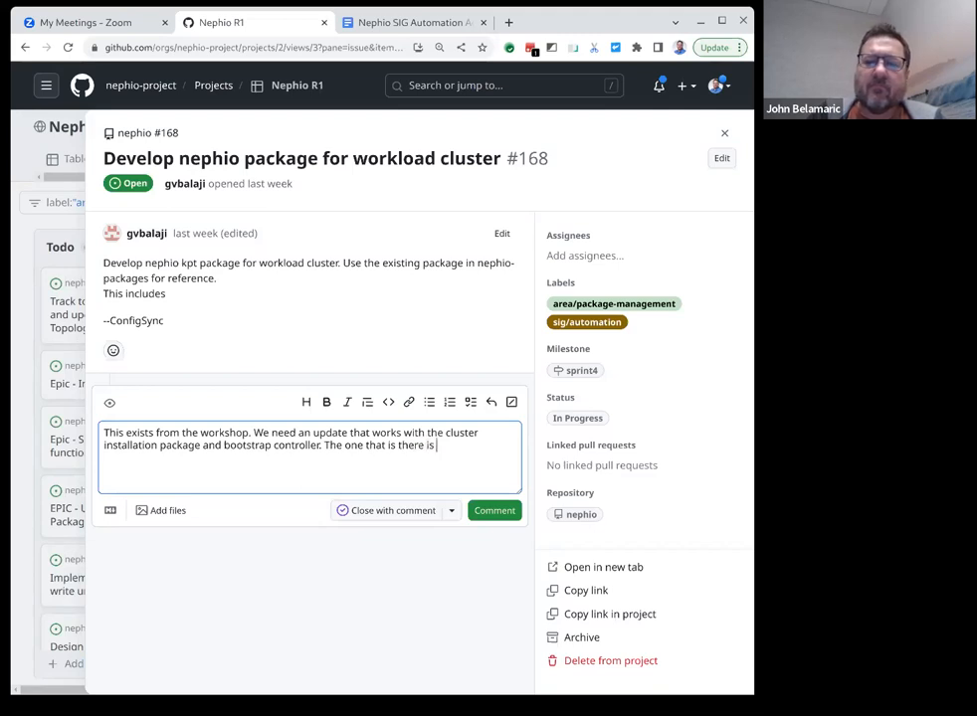
pyautogui.write('specific to')
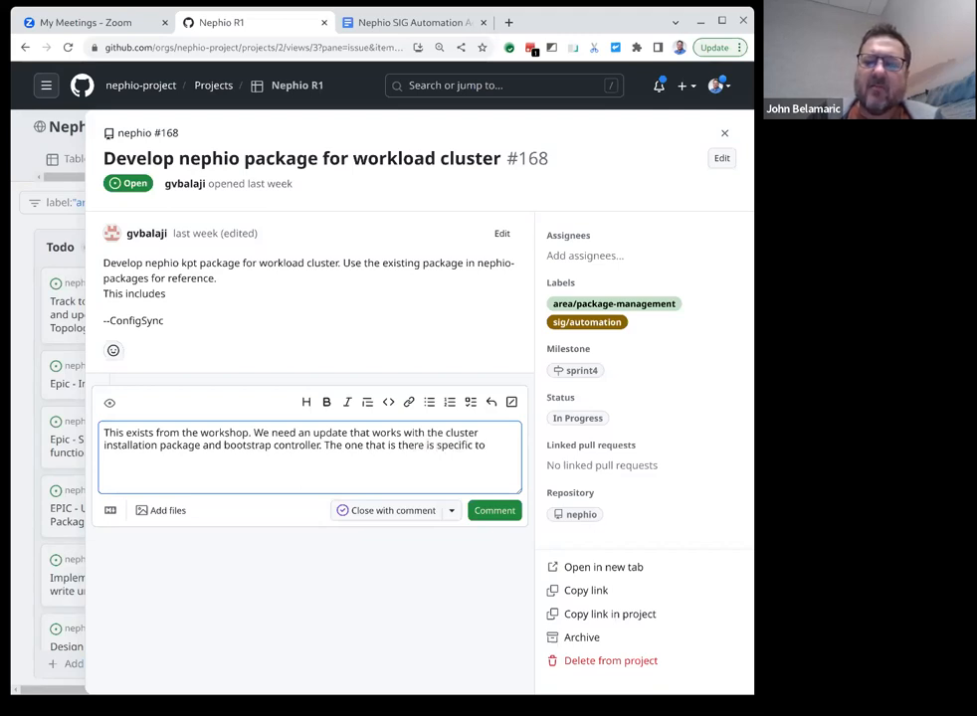
pyautogui.write('workshop')
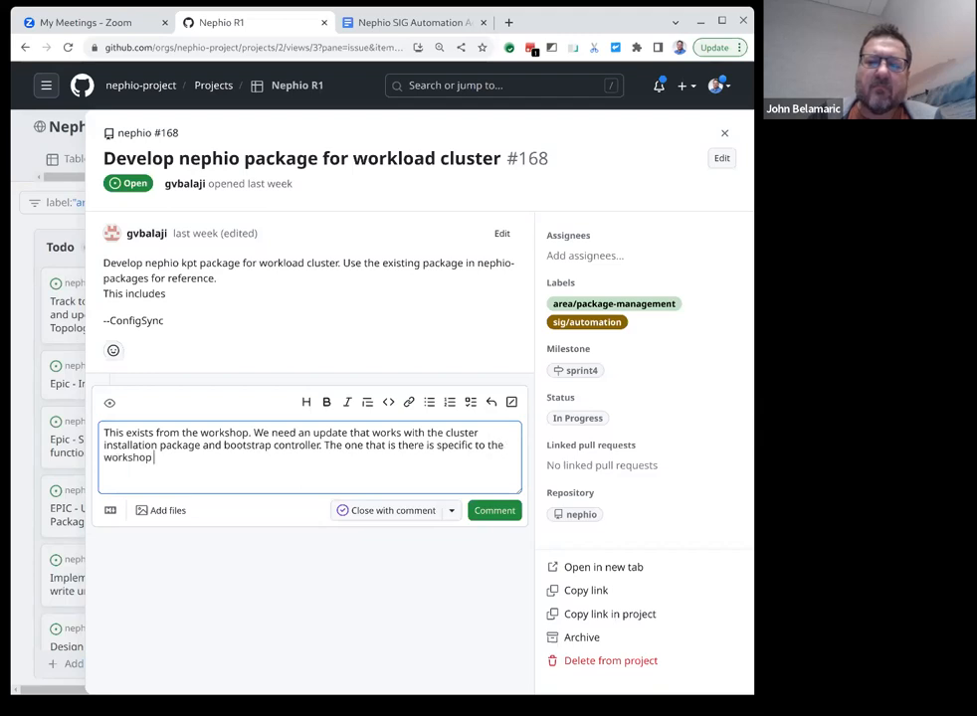
pyautogui.write('GitHub way.')
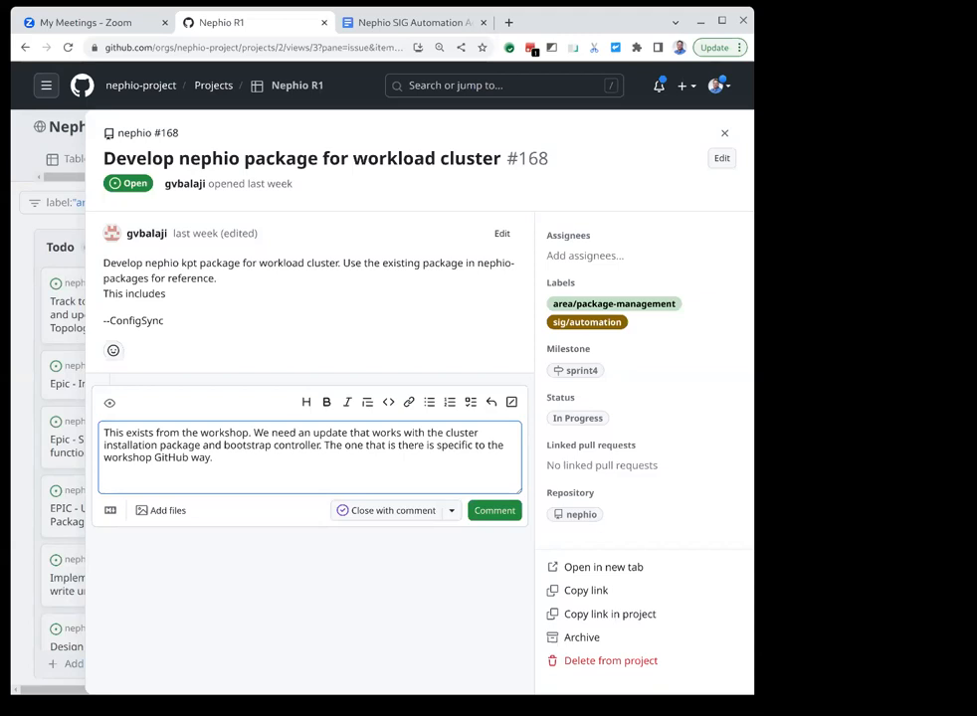
pyautogui.write('/assign')
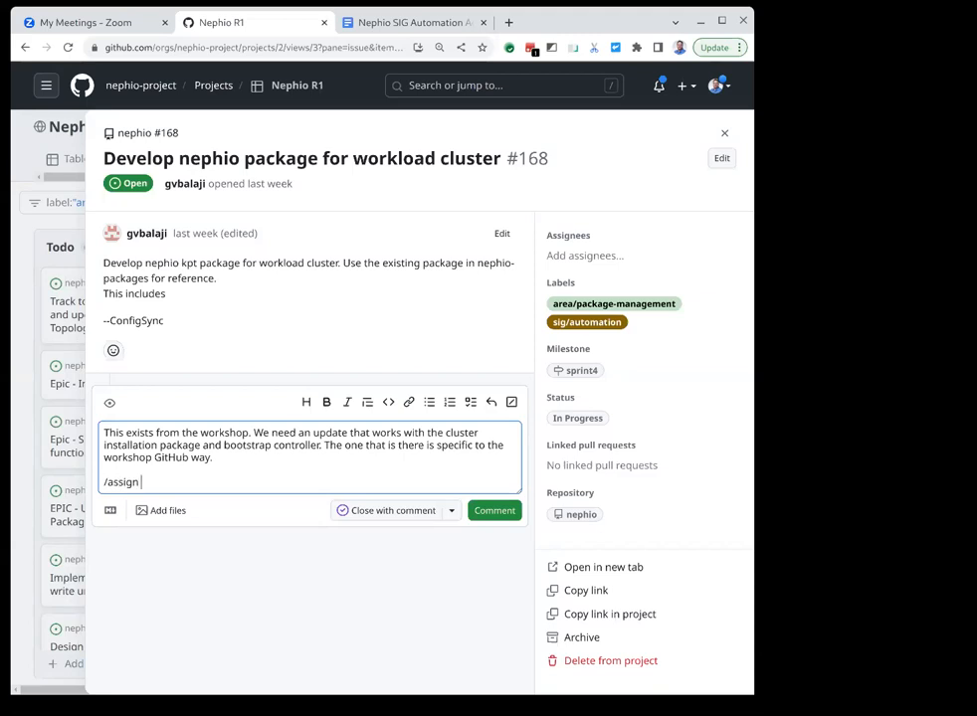
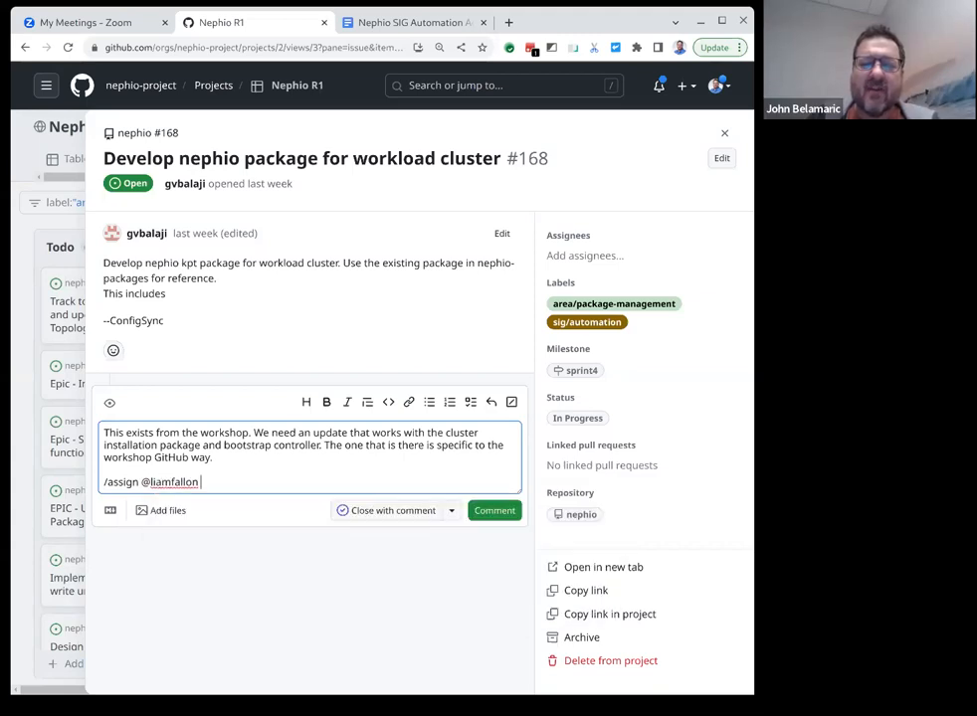
pyautogui.click(493, 511)
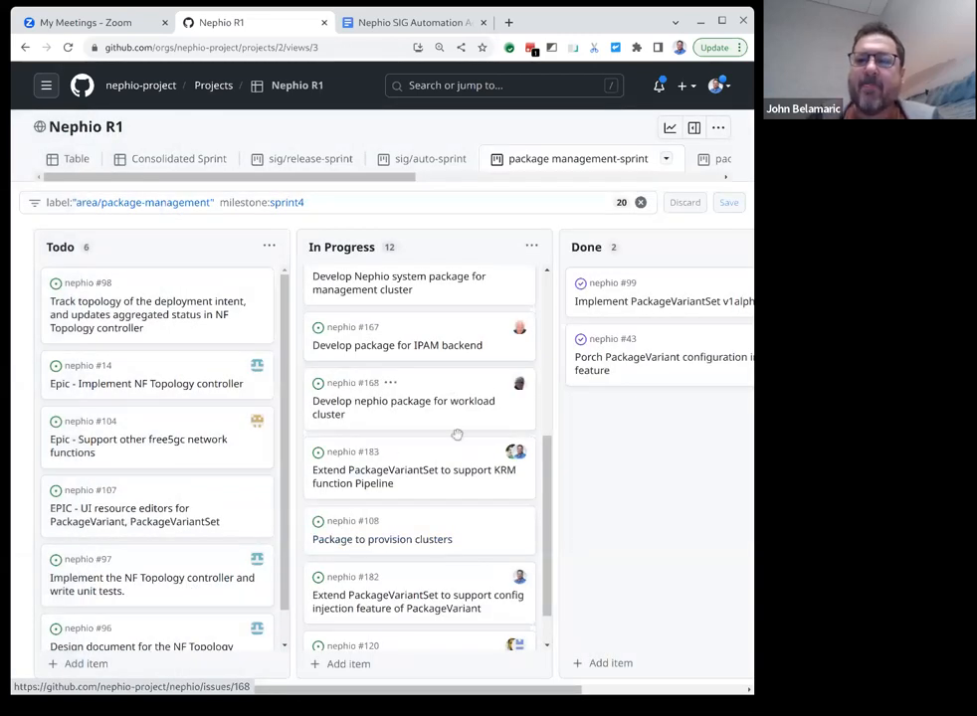
pyautogui.moveTo(548, 492)
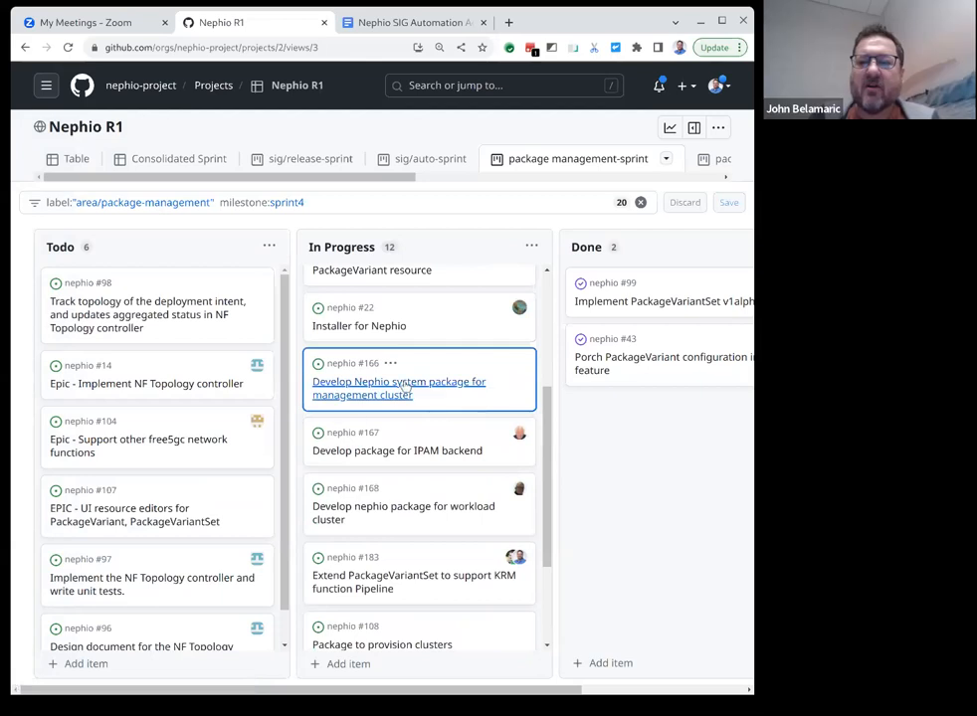
# Open issue #166 (management cluster system package) and start a /assign comment
pyautogui.click(398, 388)
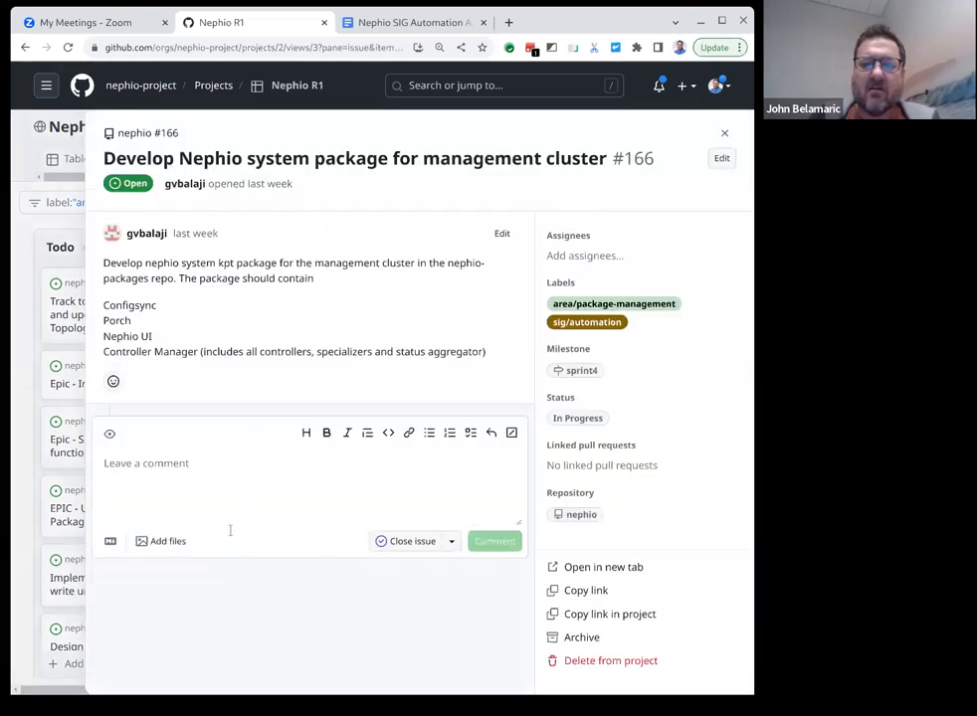
pyautogui.write('/ass')
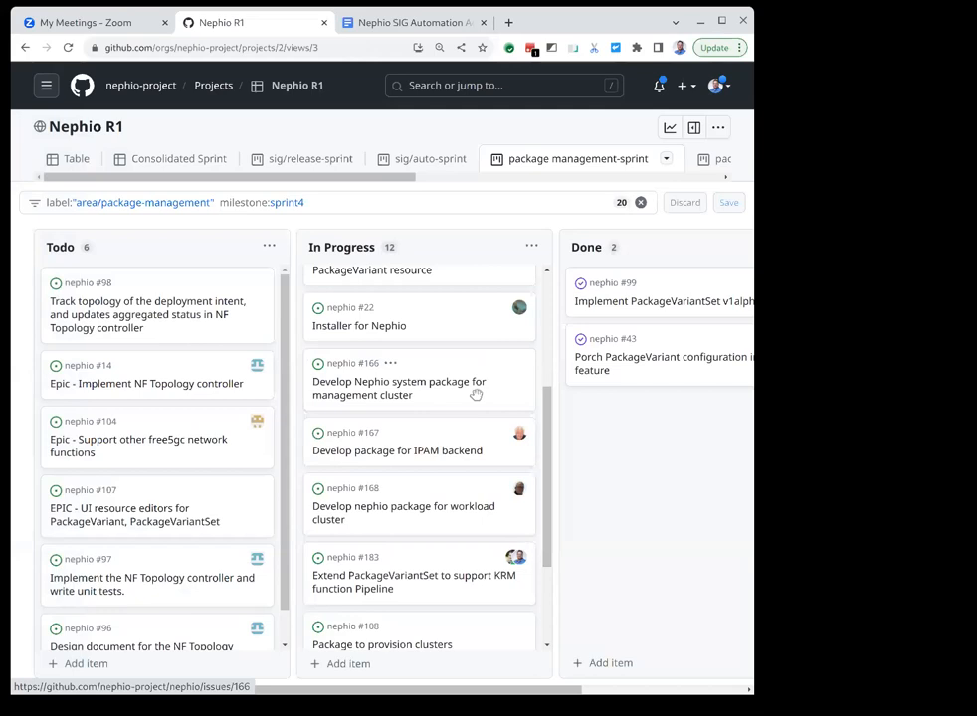
pyautogui.click(398, 388)
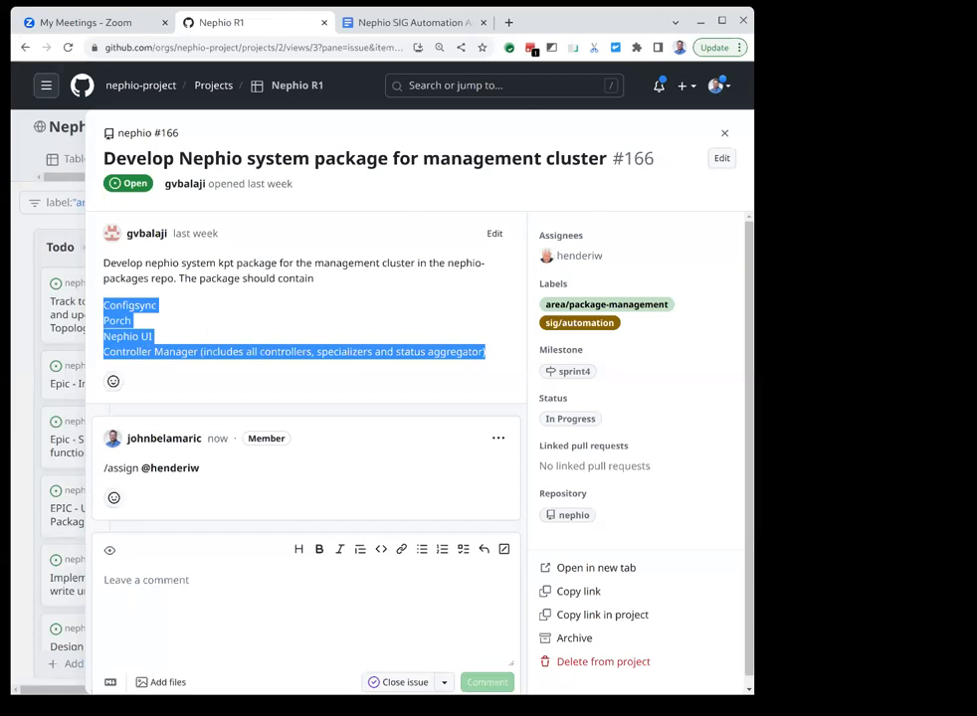
pyautogui.click(209, 335)
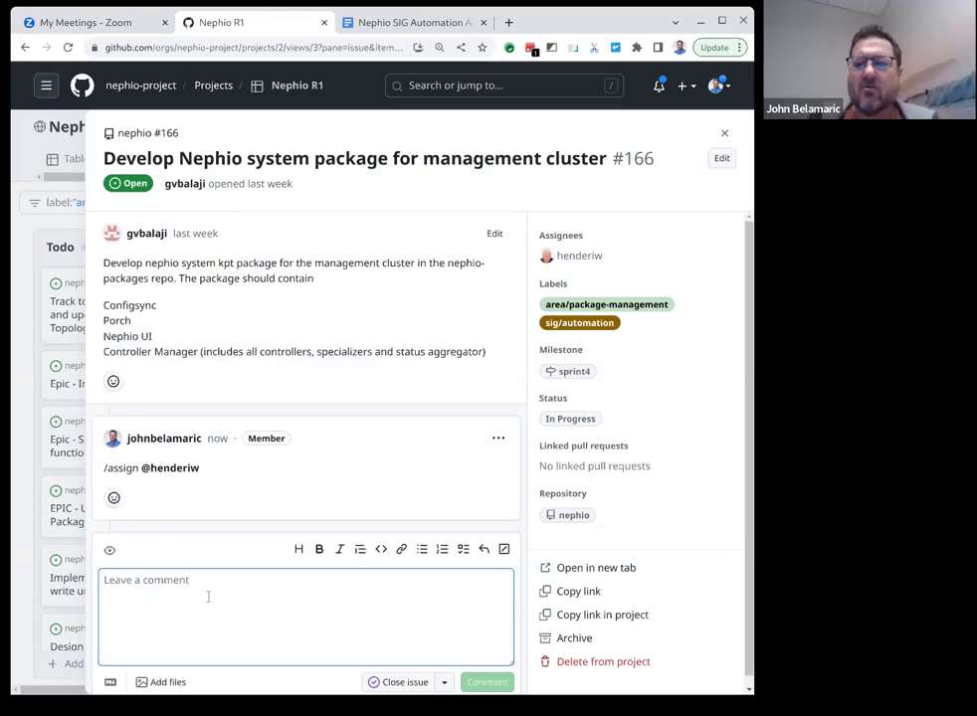
pyautogui.moveTo(234, 569)
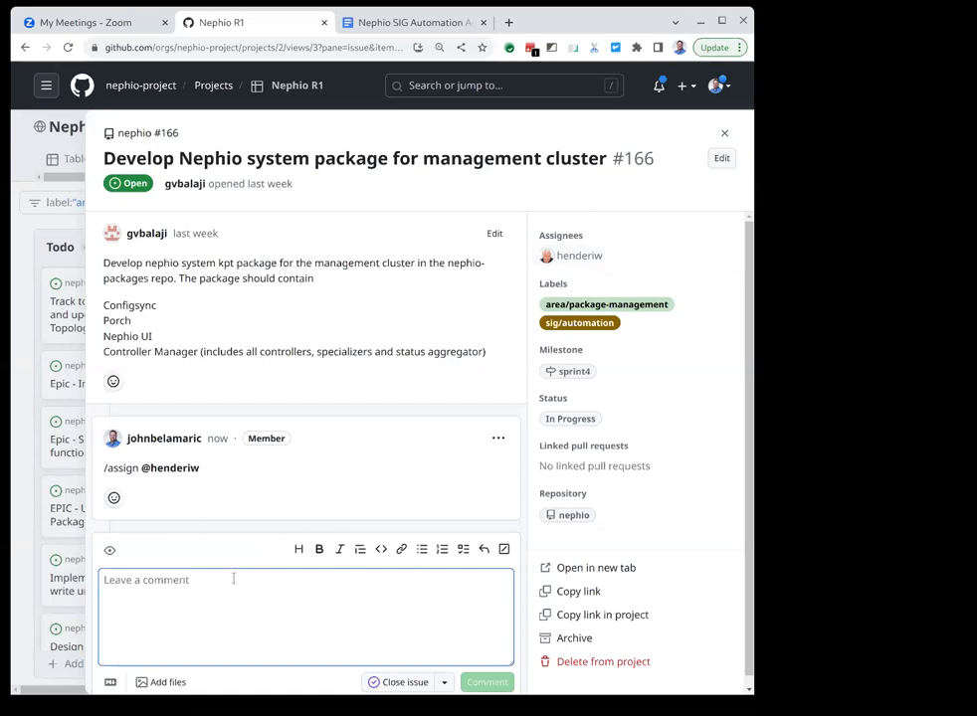
pyautogui.write('/assign @')
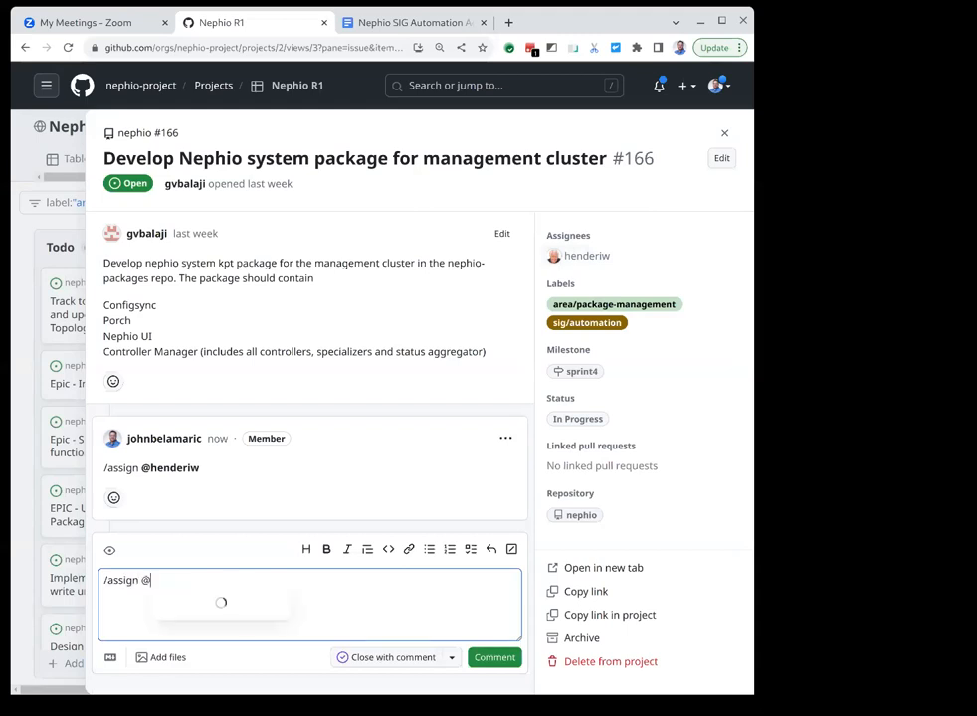
pyautogui.write('vish')
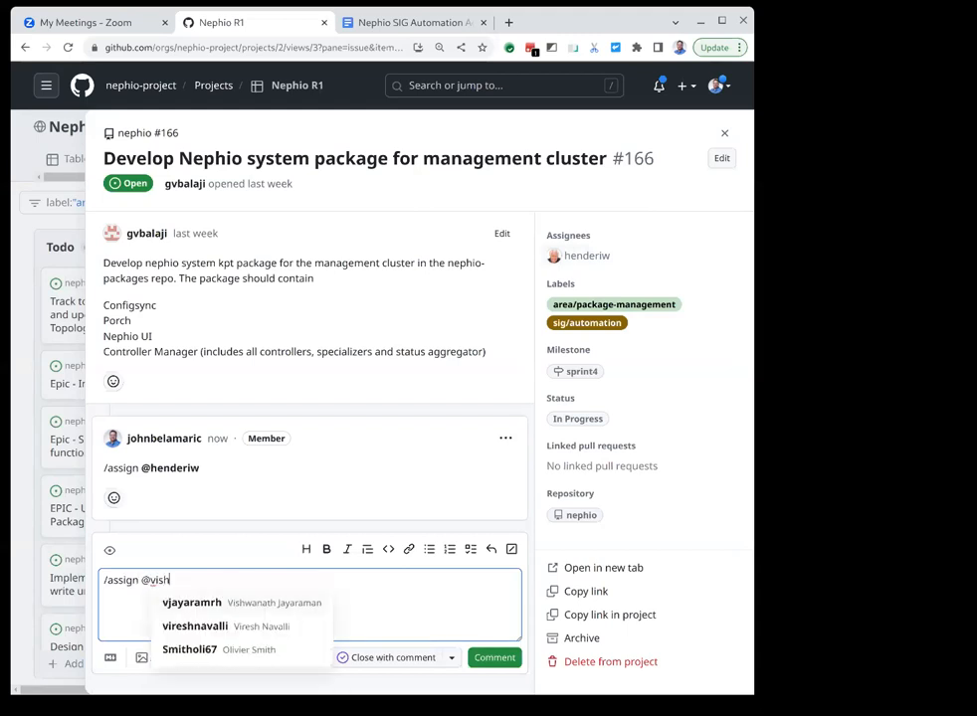
pyautogui.click(193, 603)
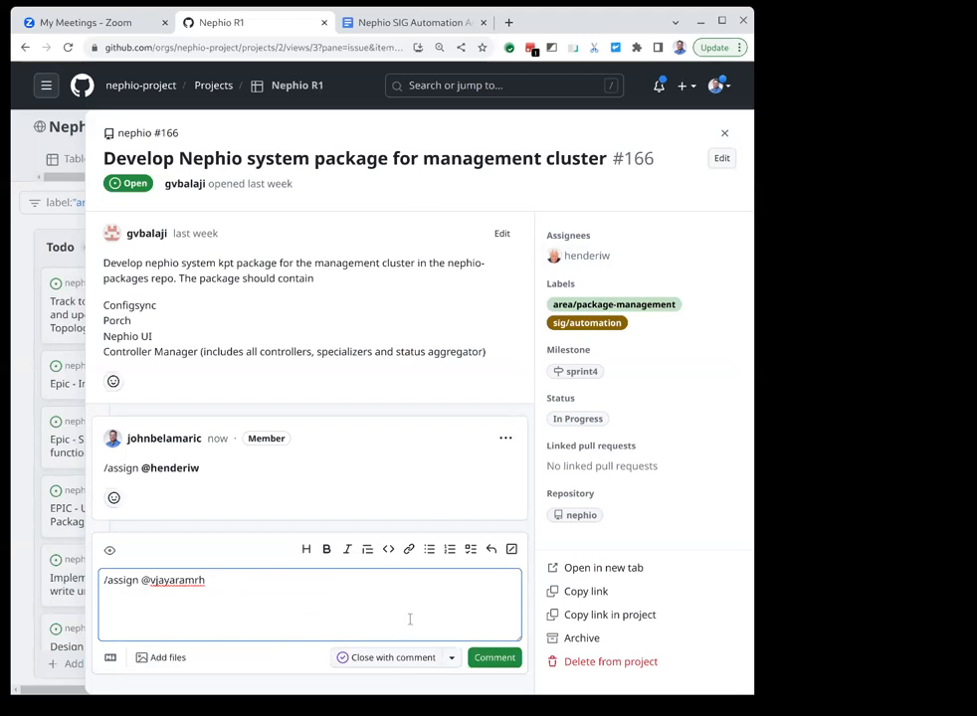
pyautogui.click(494, 657)
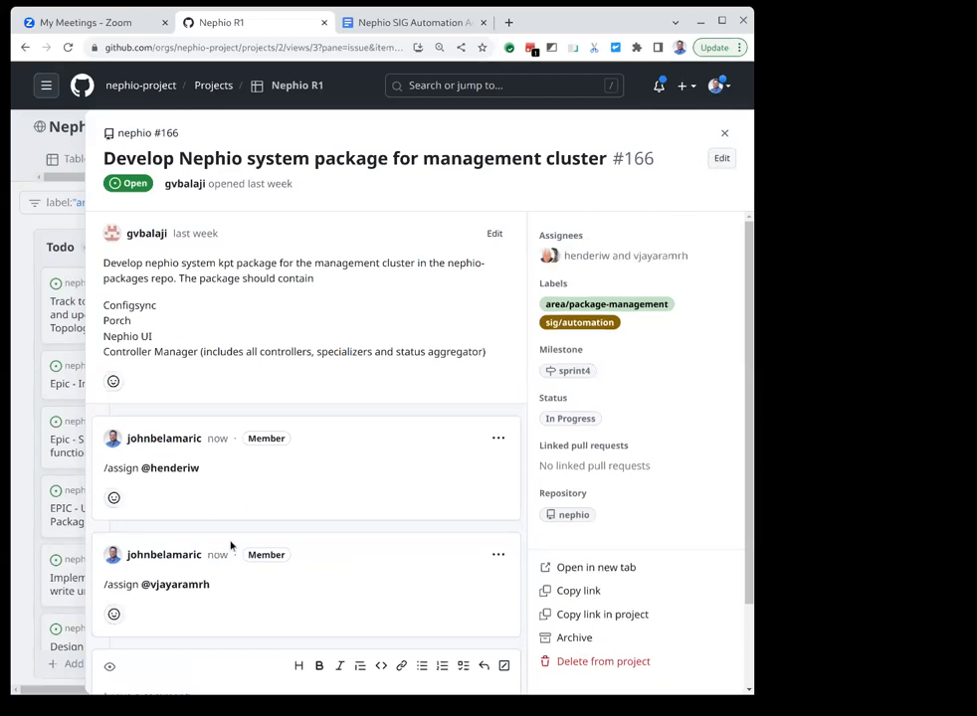
pyautogui.scroll(-3)
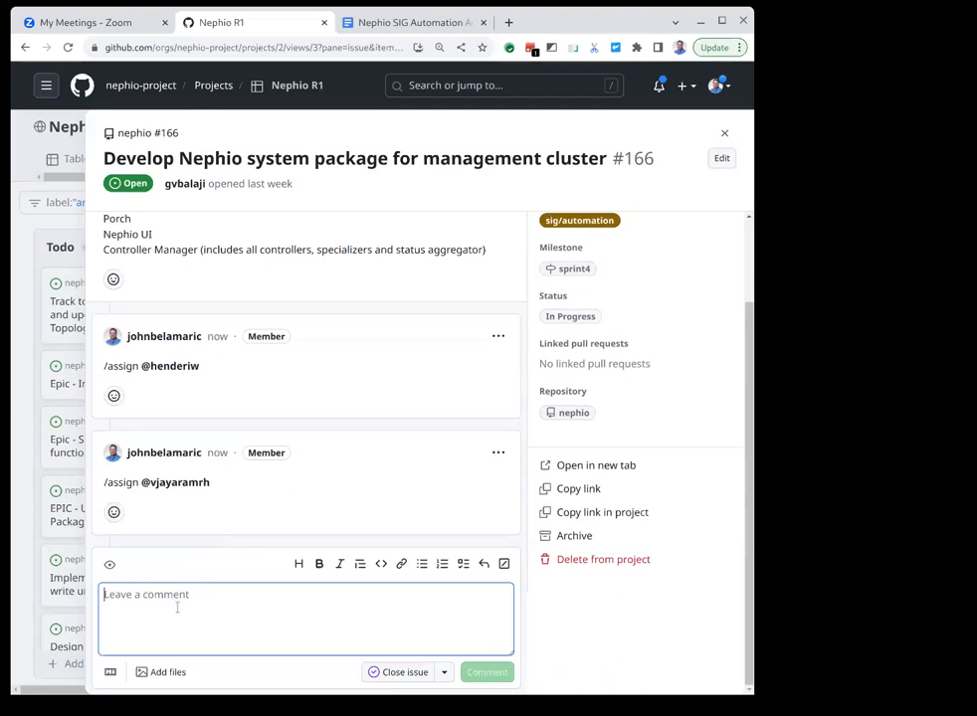
pyautogui.write('/assign @')
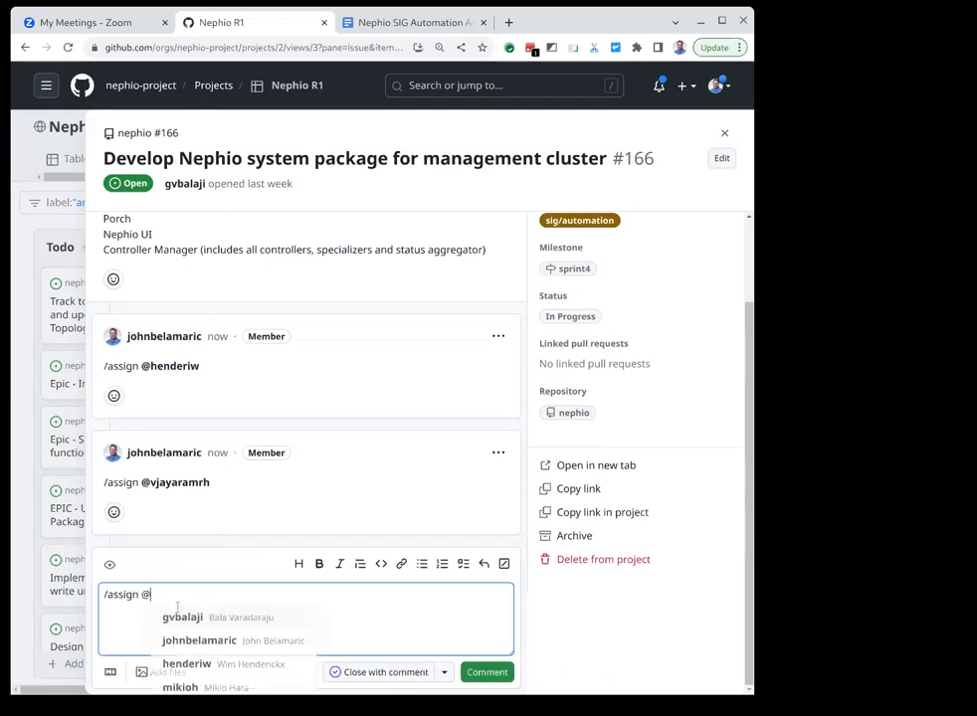
pyautogui.click(182, 617)
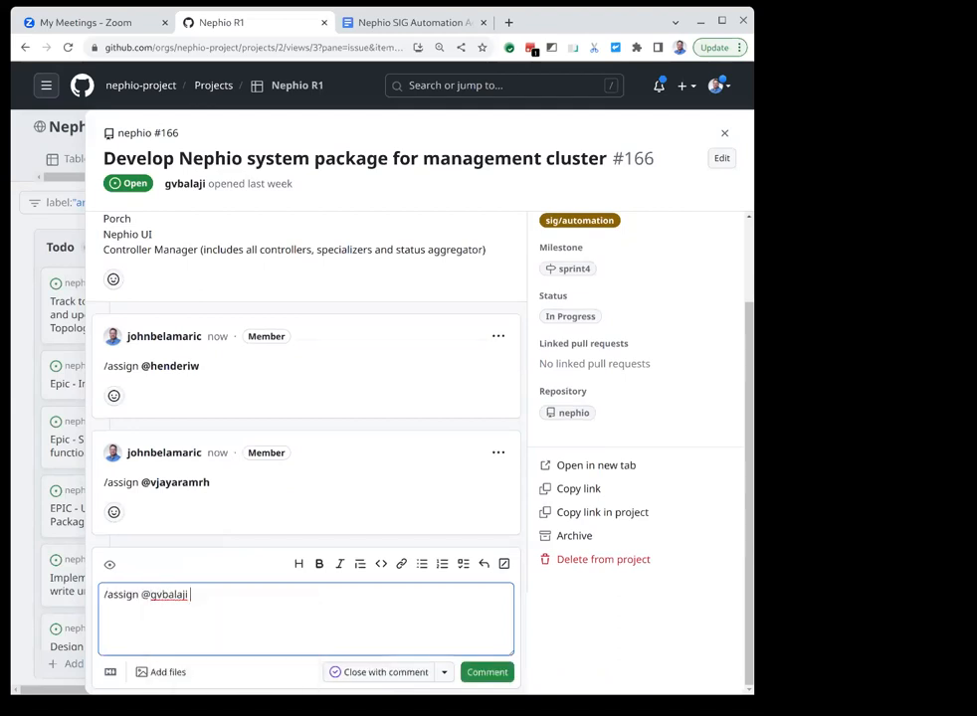
pyautogui.click(486, 673)
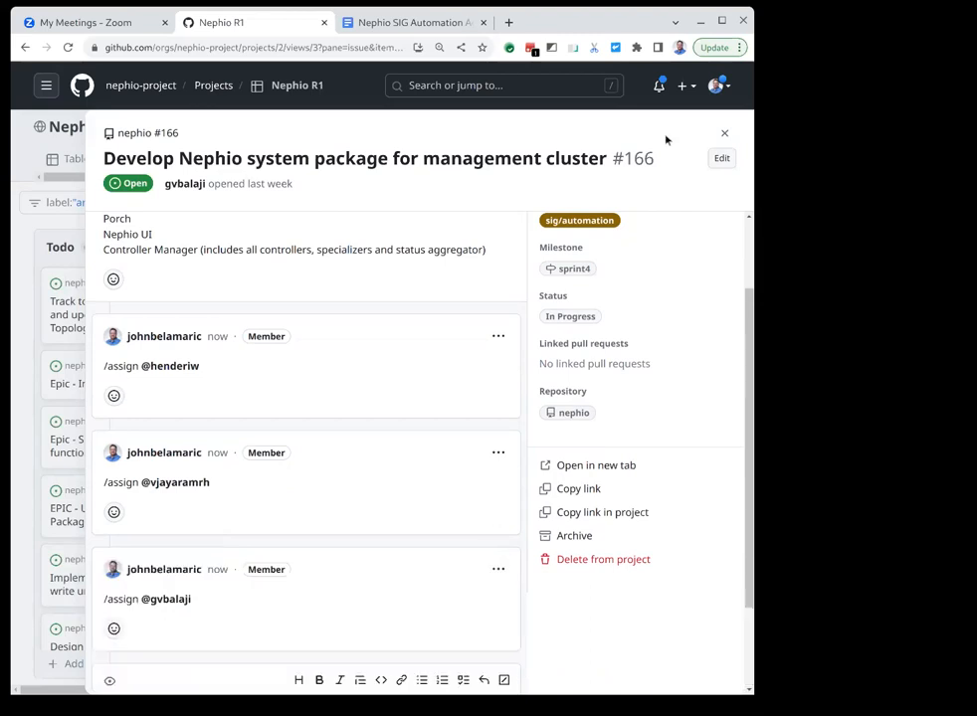
pyautogui.click(724, 133)
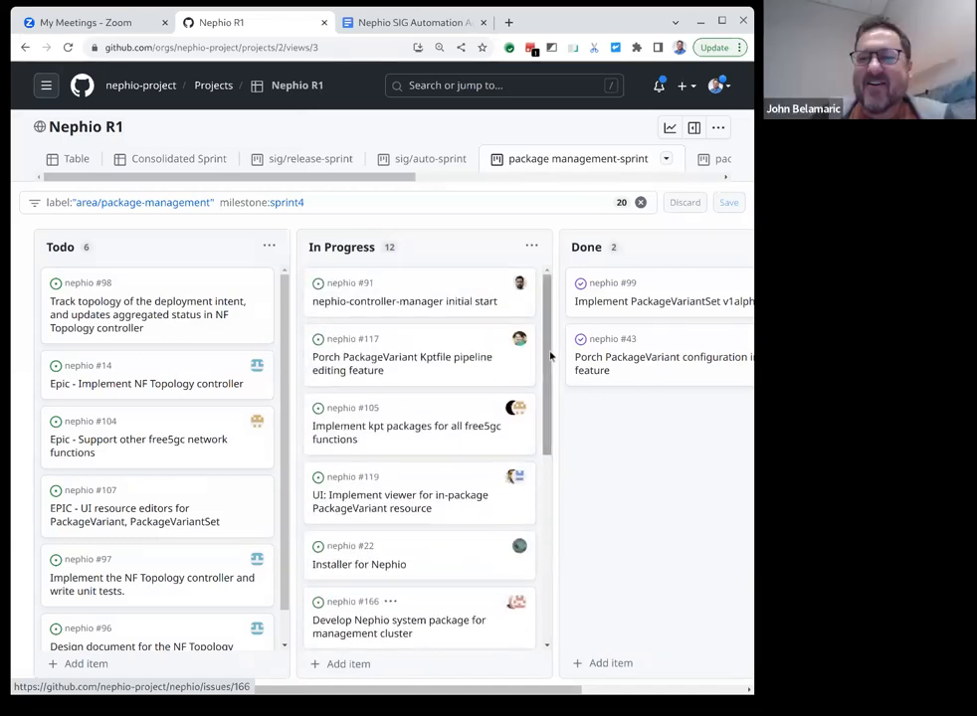
# Scroll the In Progress column and open the 'Package to provision clusters' card (#108)
pyautogui.scroll(-3)
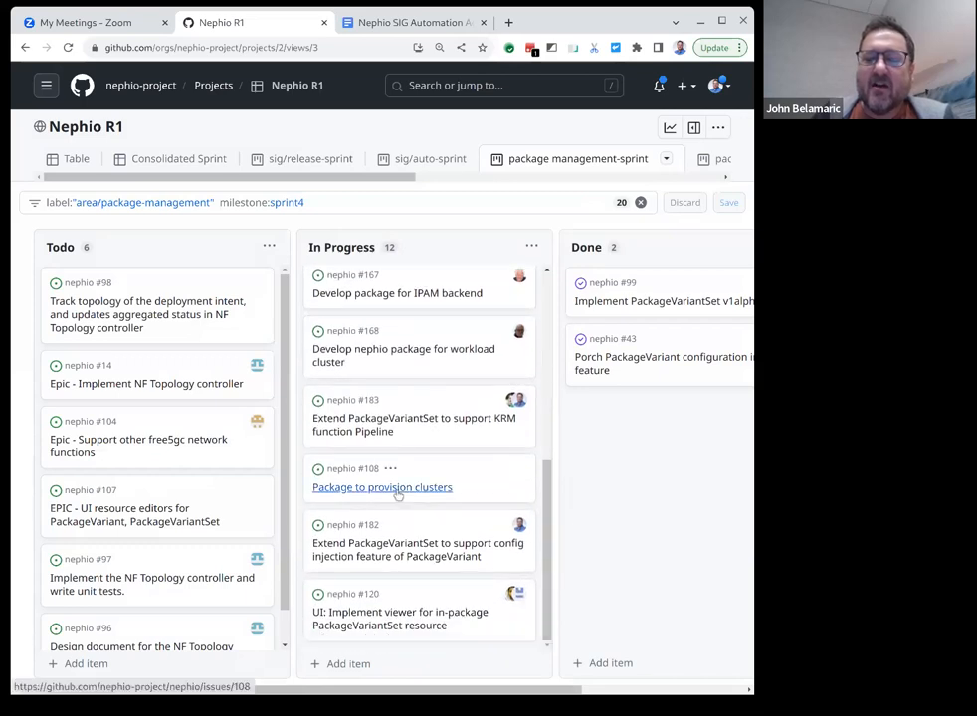
pyautogui.click(381, 487)
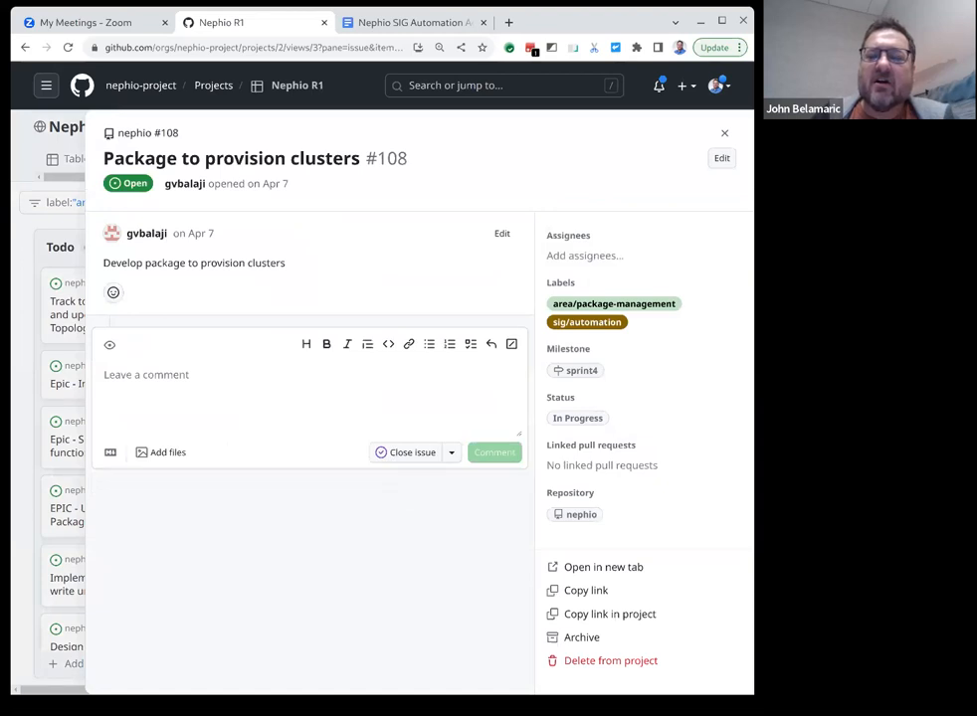
# Post a /assign comment on issue #108 and close its details pane
pyautogui.click(196, 392)
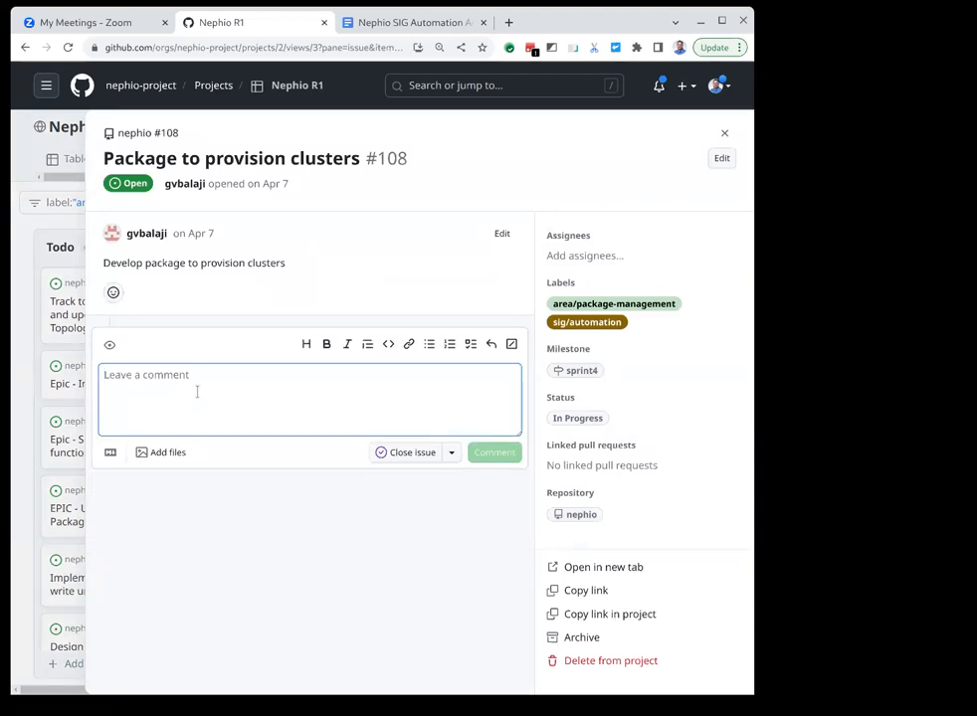
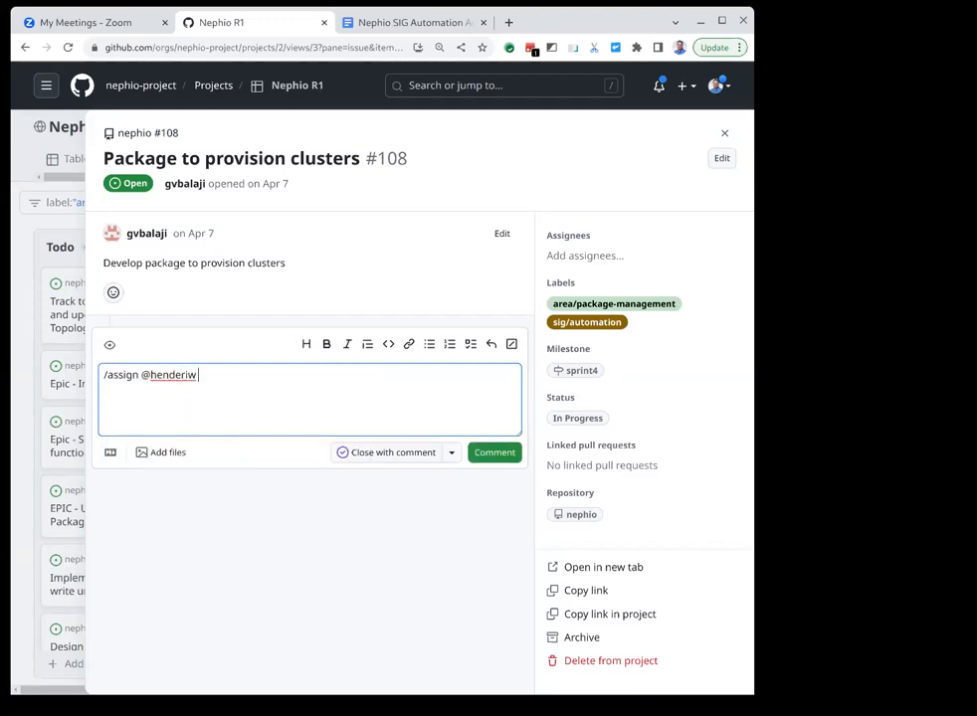
pyautogui.click(494, 451)
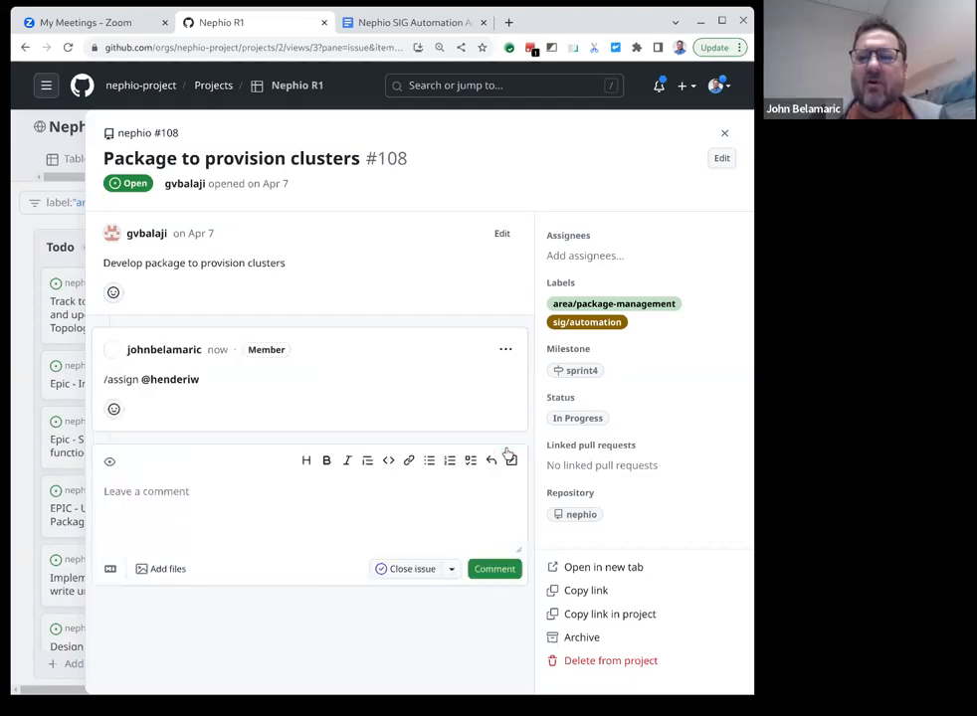
pyautogui.click(725, 133)
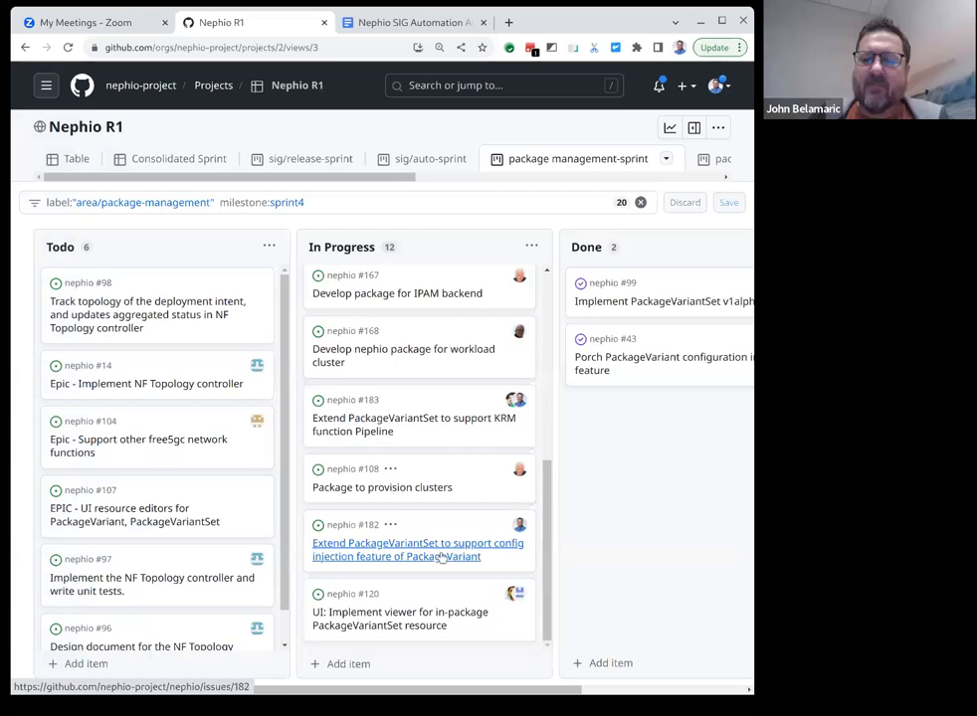
pyautogui.moveTo(419, 557)
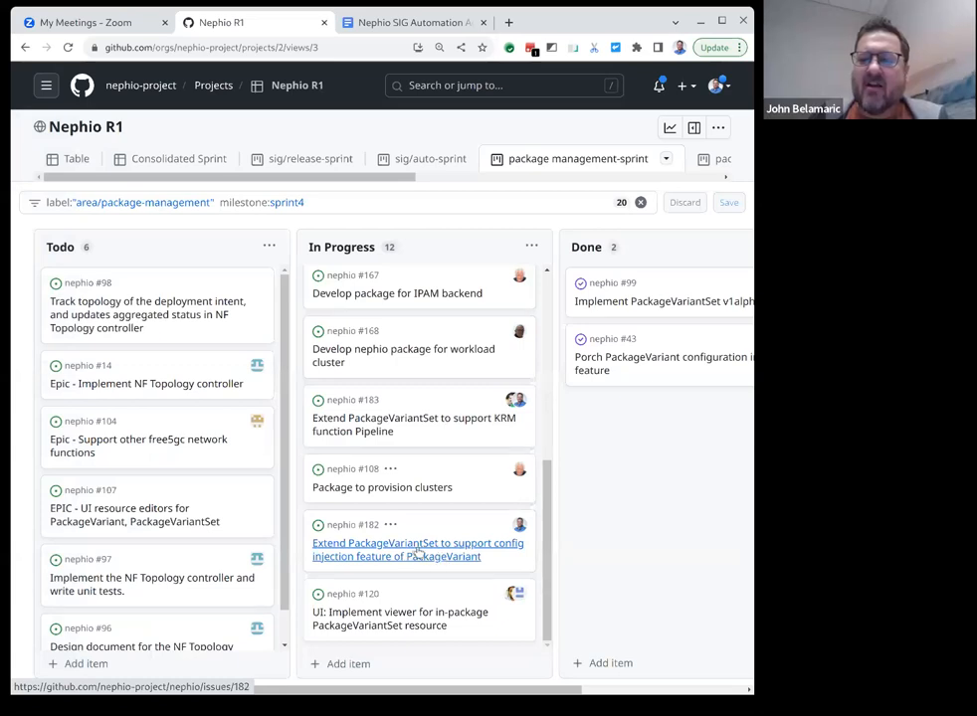
pyautogui.moveTo(386, 564)
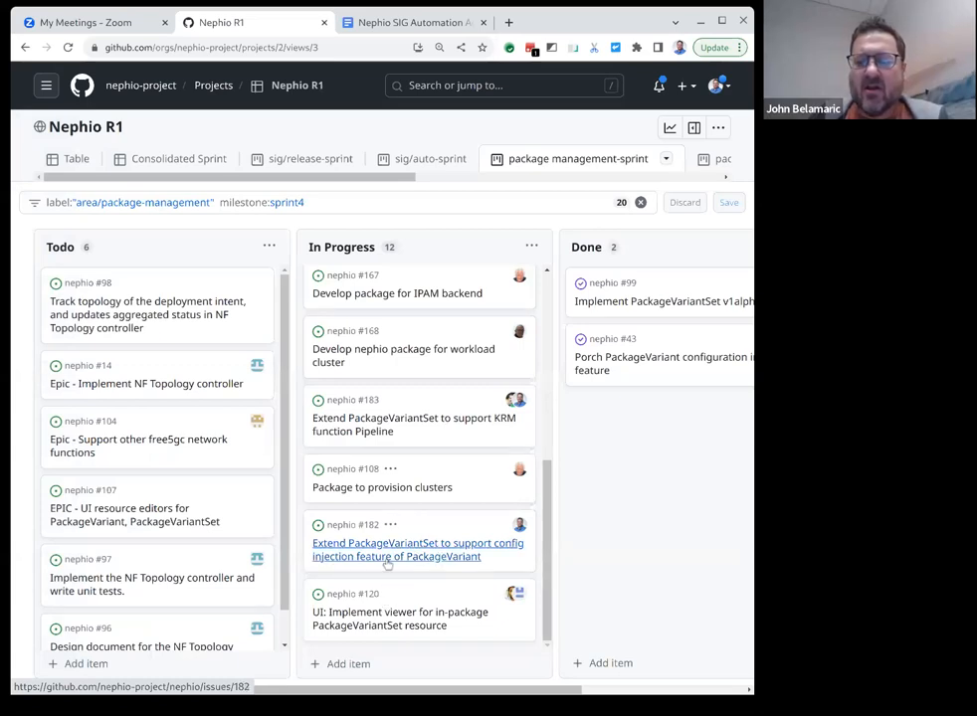
pyautogui.moveTo(355, 626)
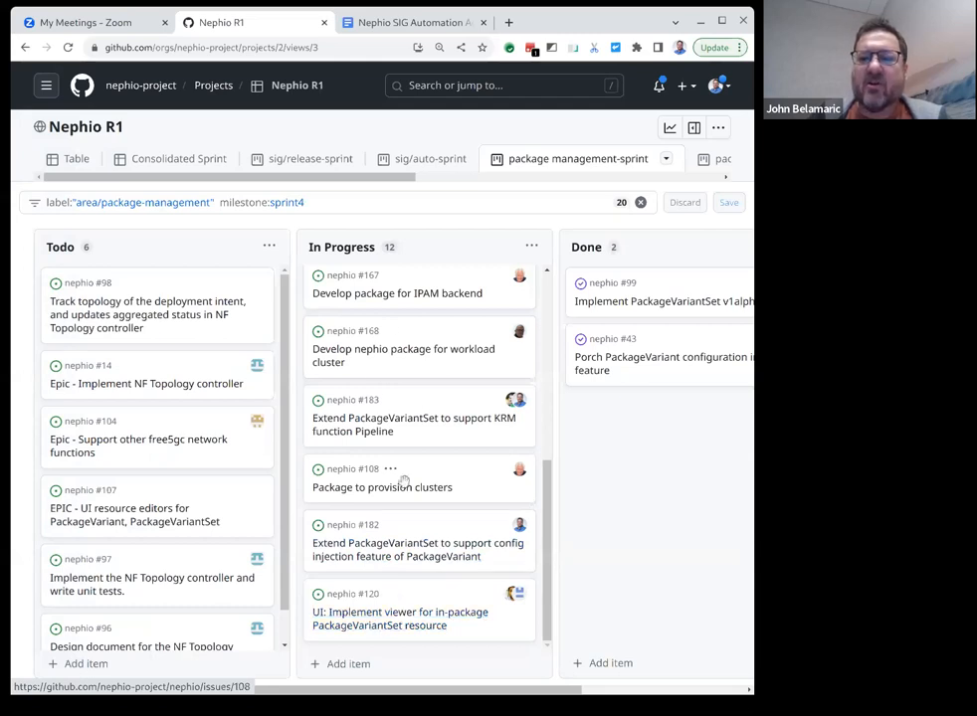
pyautogui.moveTo(343, 607)
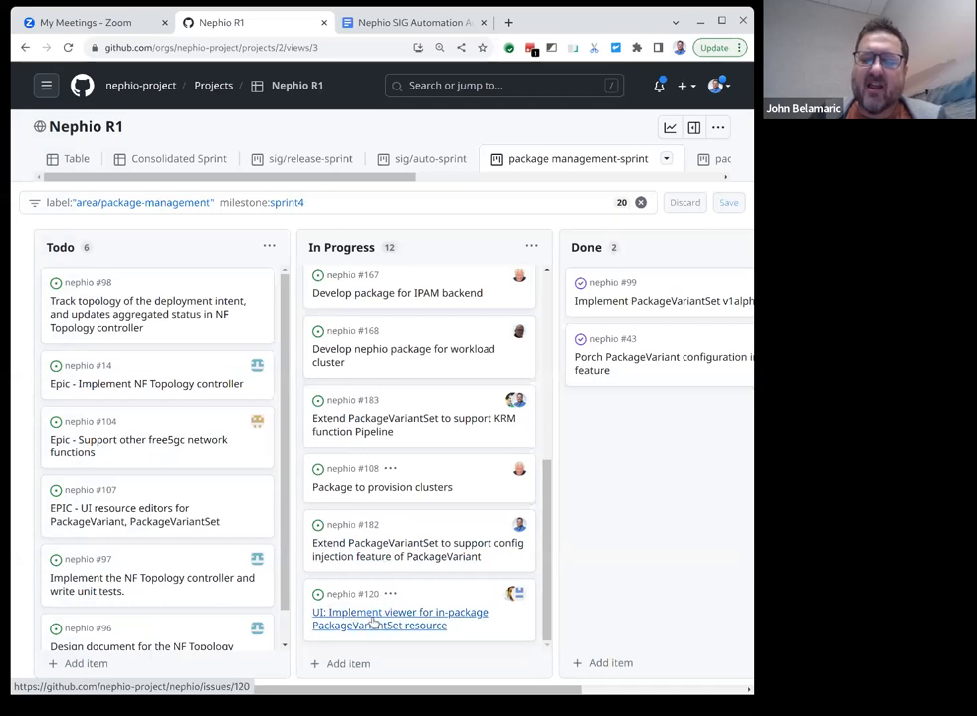
pyautogui.moveTo(358, 633)
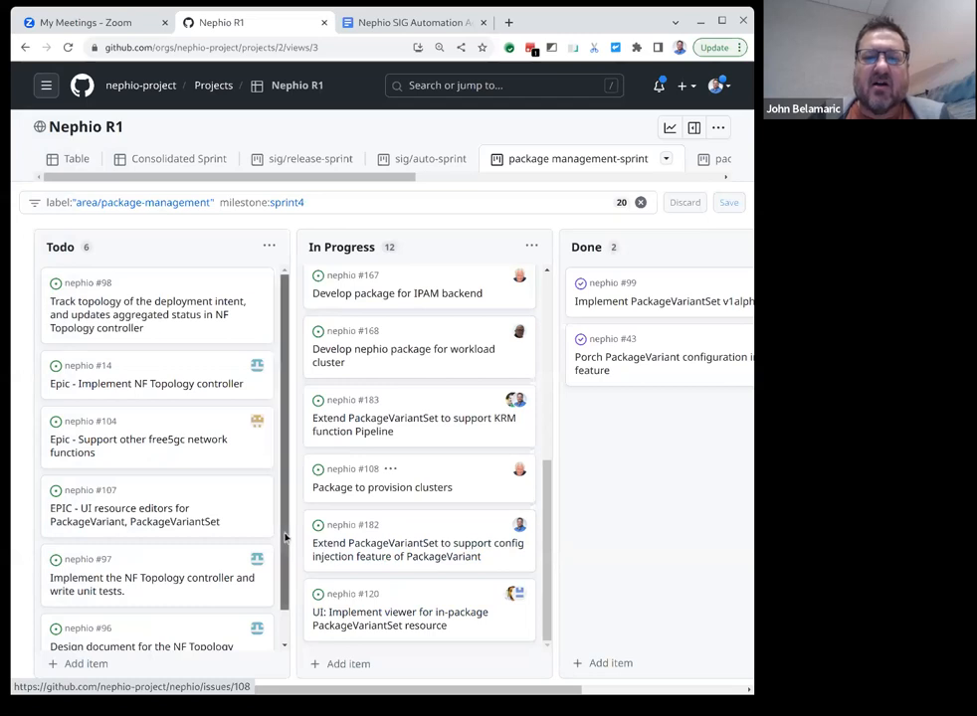
pyautogui.scroll(-3)
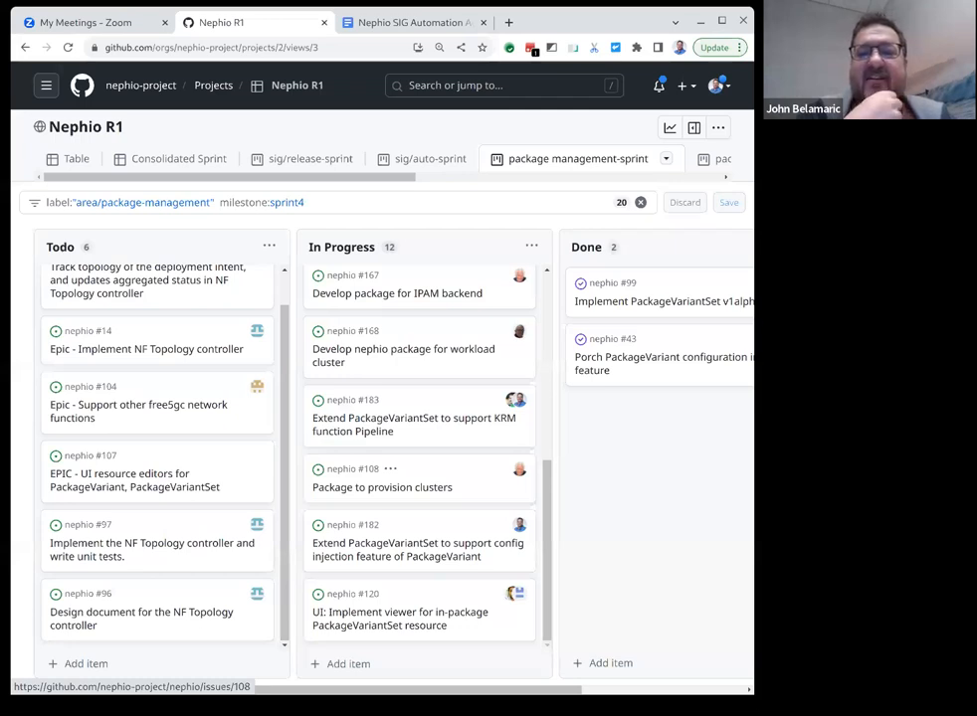
pyautogui.moveTo(293, 563)
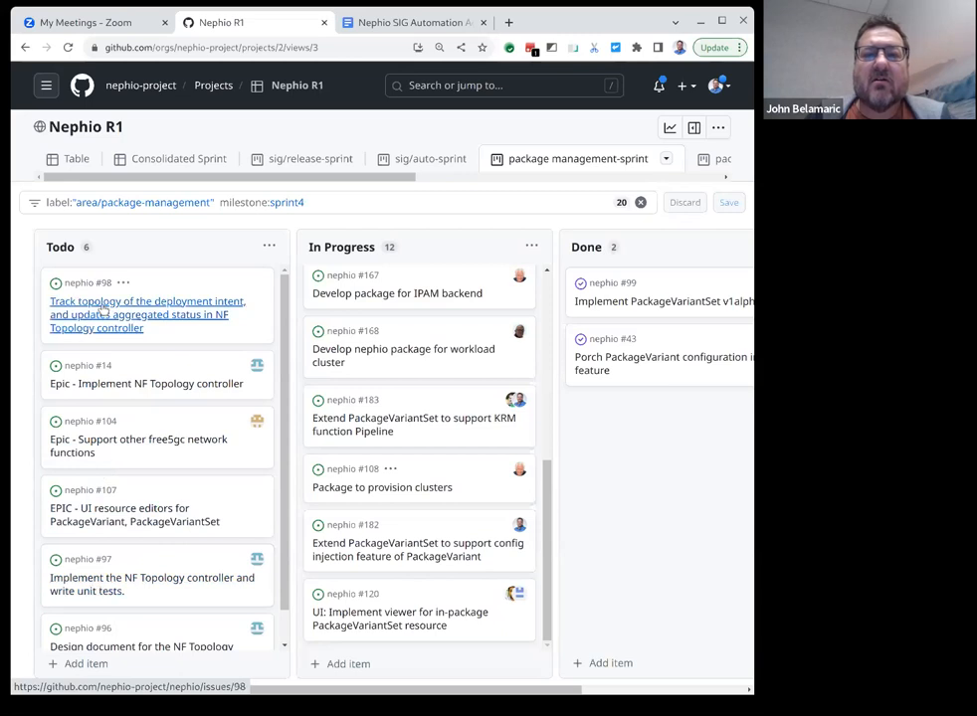
pyautogui.click(149, 314)
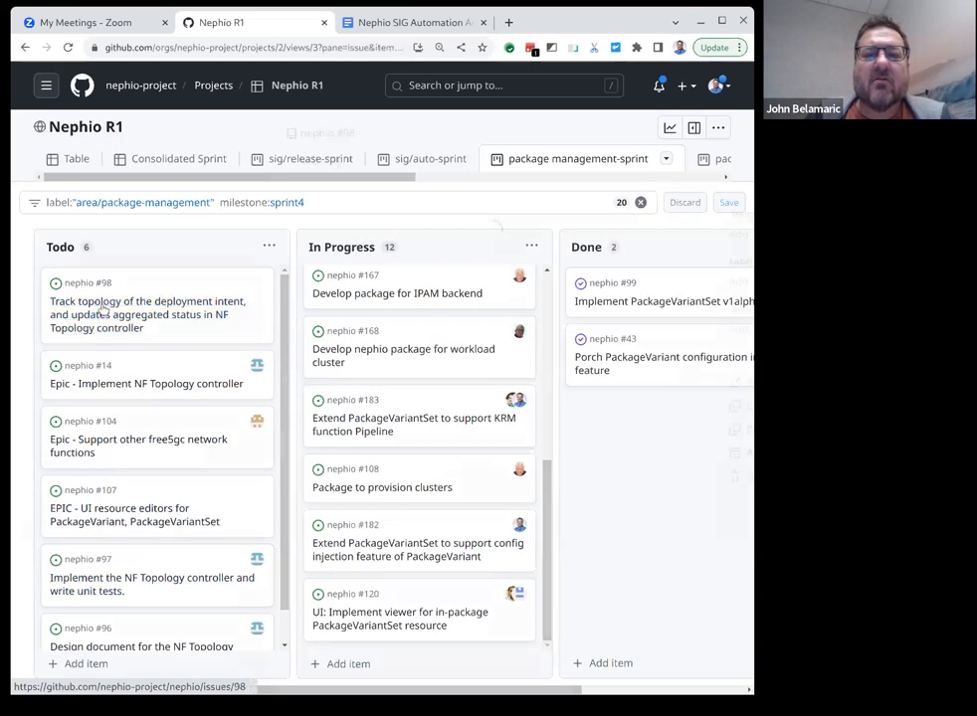
pyautogui.click(148, 315)
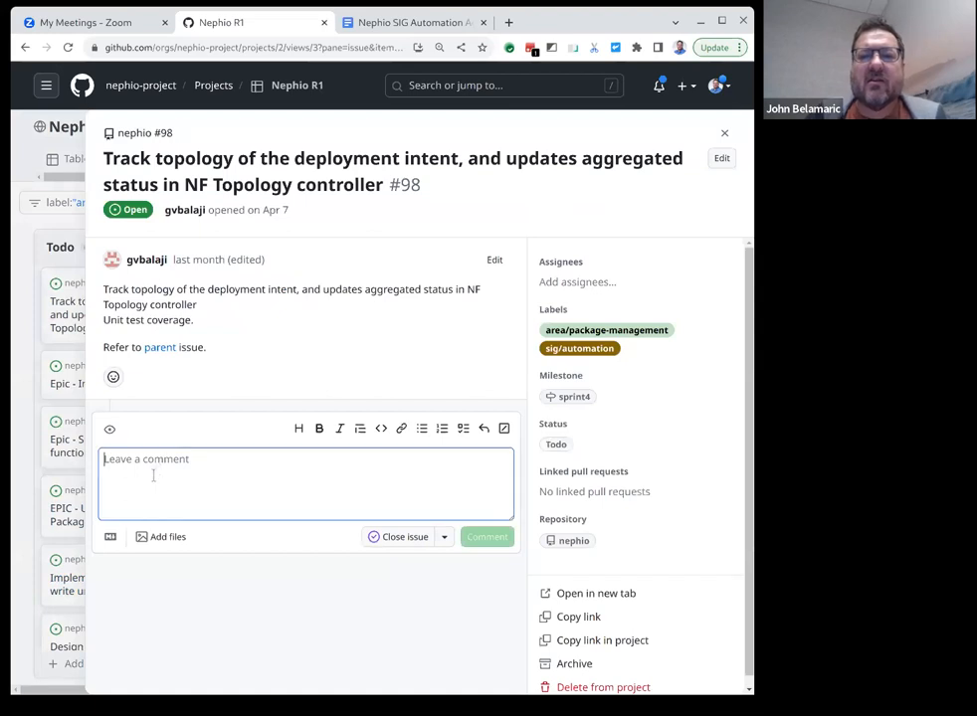
pyautogui.write('/s')
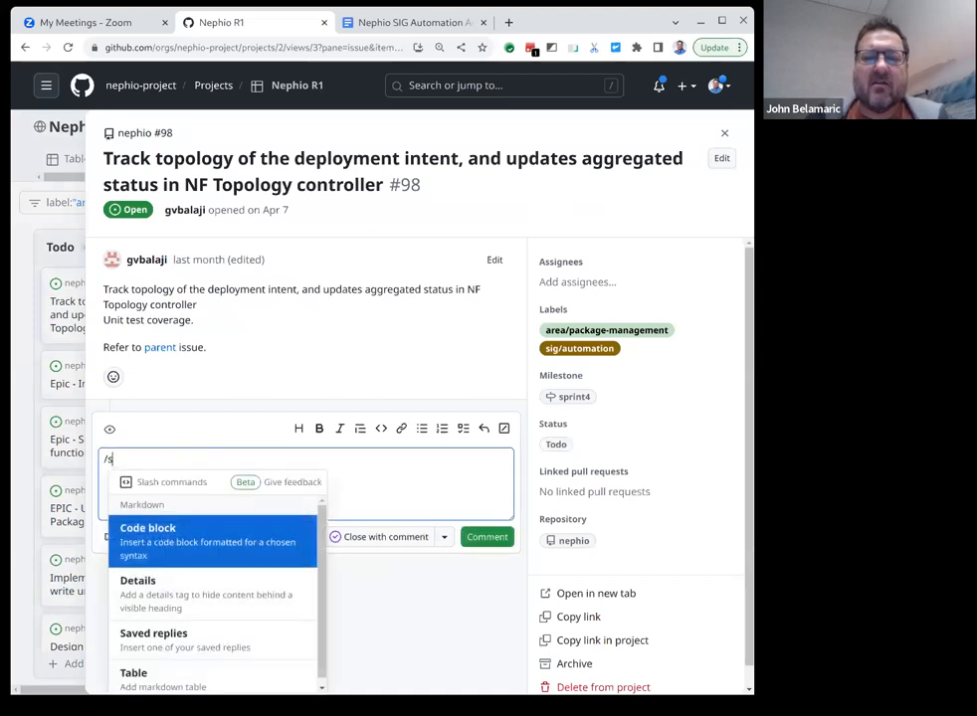
pyautogui.write('assign @s')
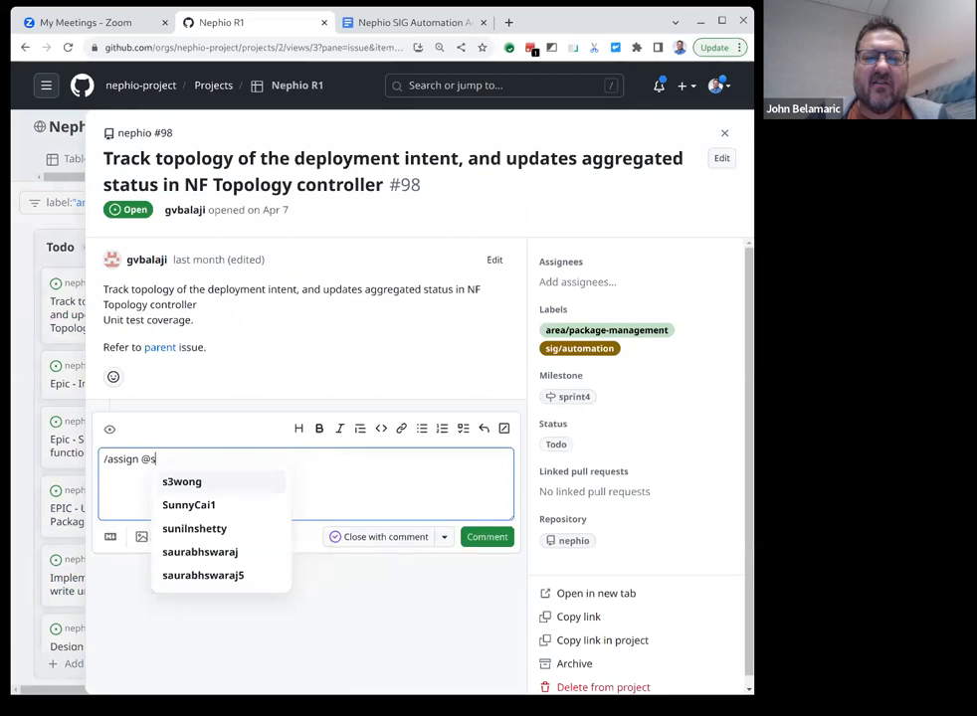
pyautogui.click(181, 482)
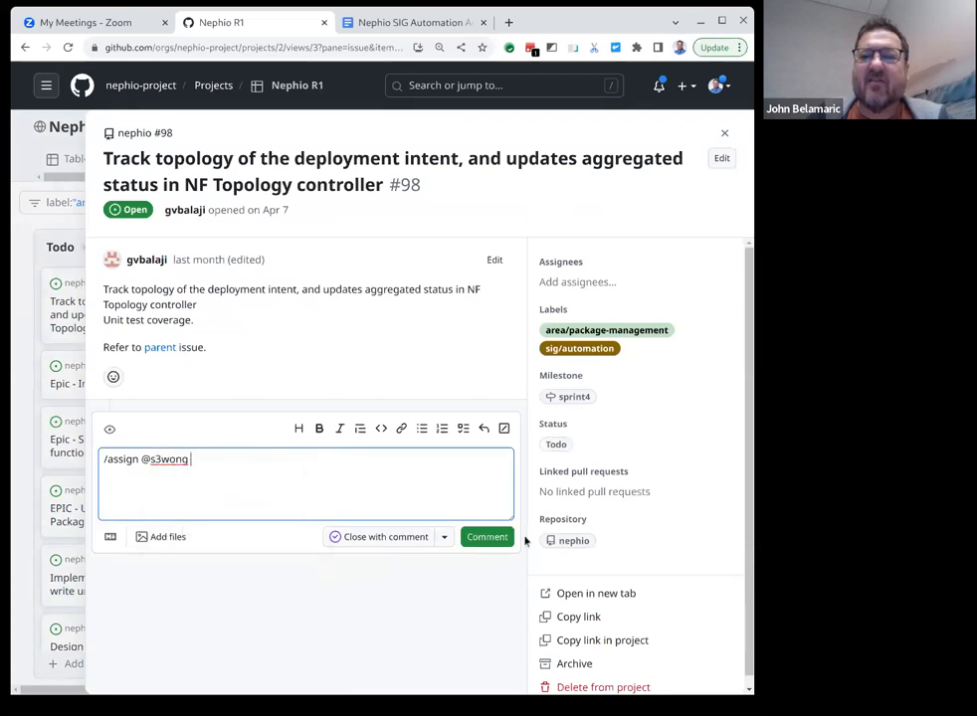
pyautogui.click(487, 537)
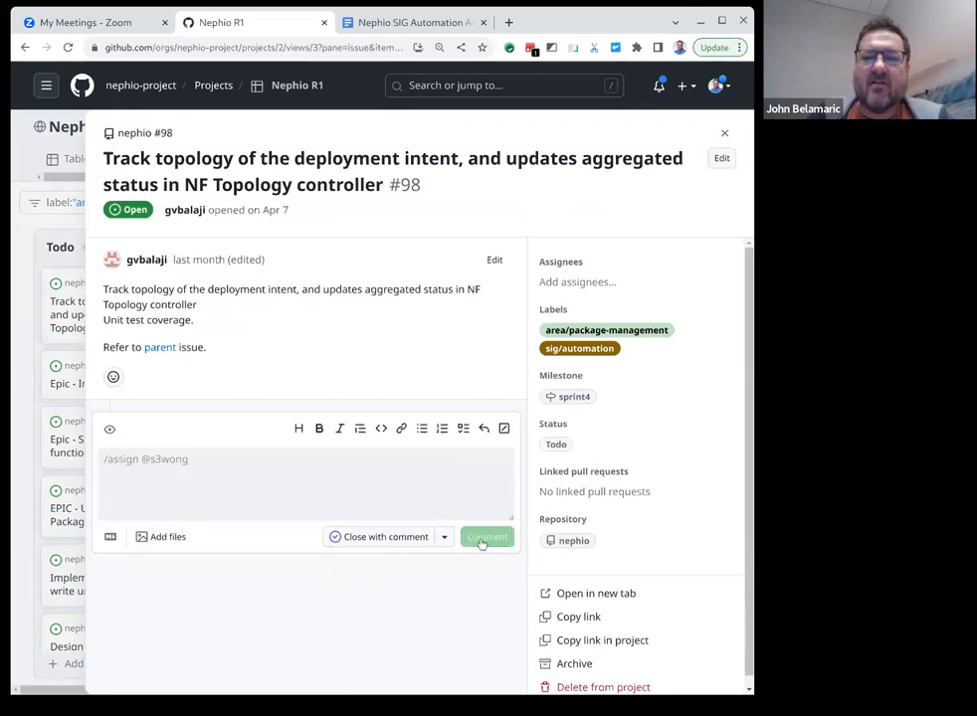
pyautogui.click(486, 536)
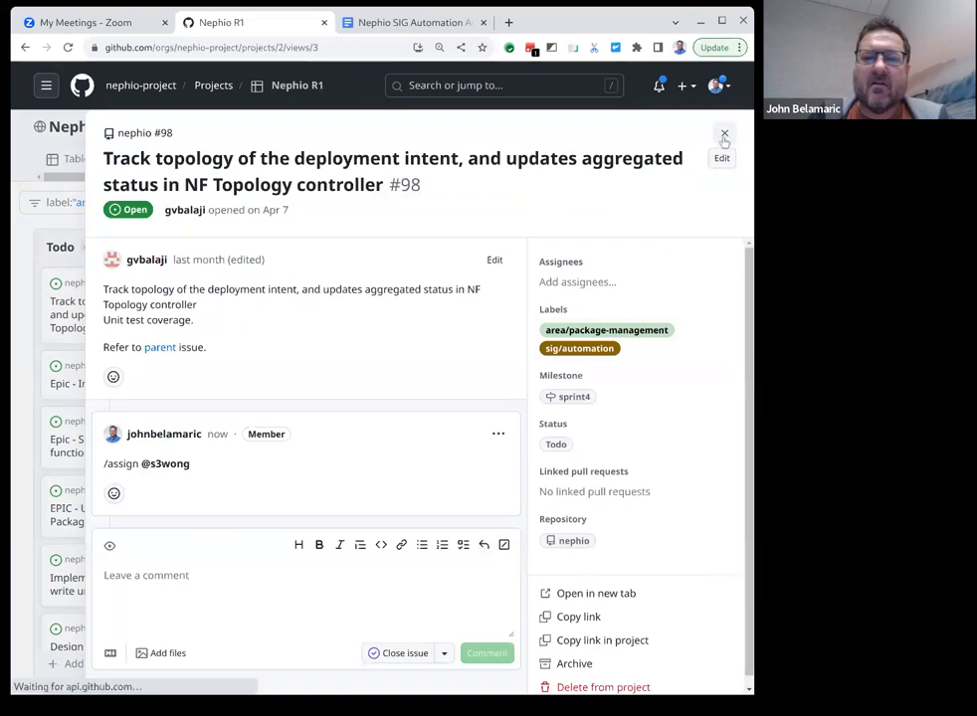
pyautogui.click(723, 134)
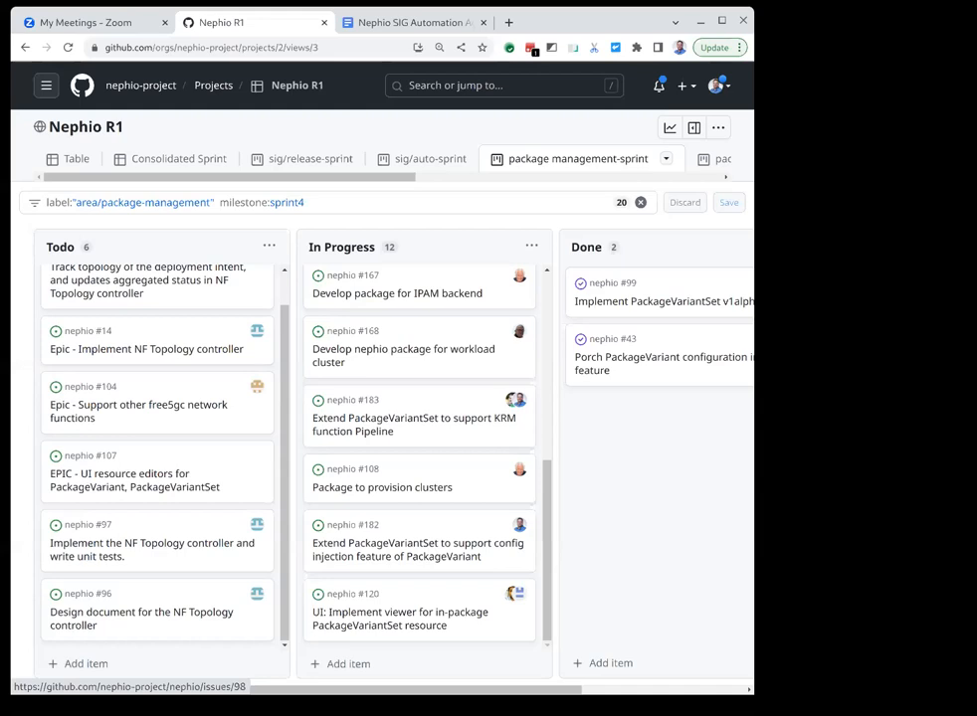
pyautogui.moveTo(112, 602)
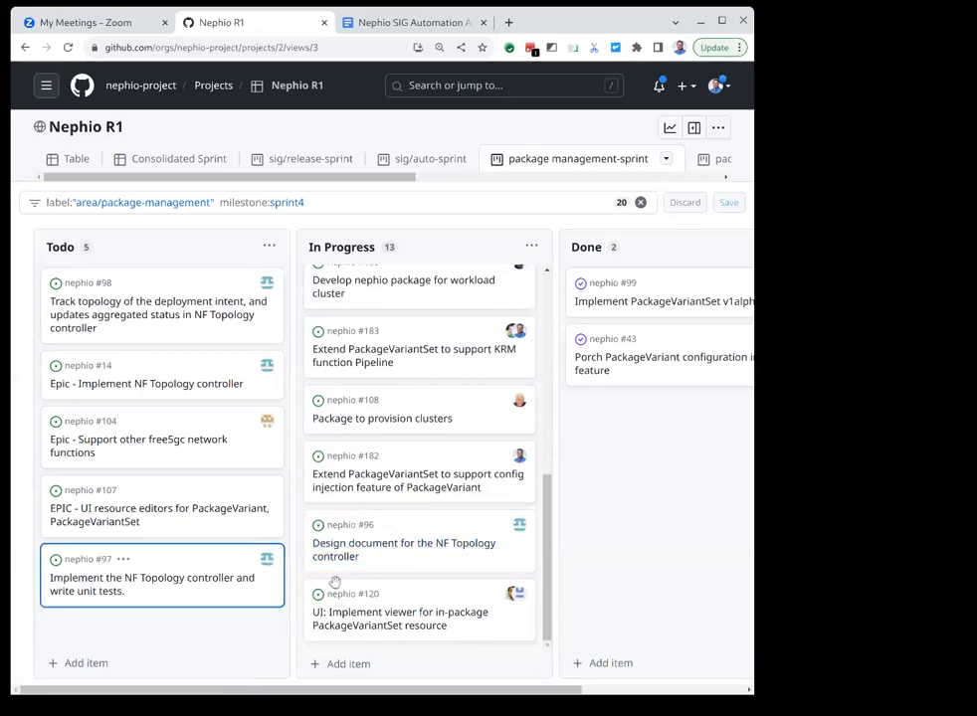
# Drag the NF Topology controller item #97 from Todo into In Progress
pyautogui.moveTo(162, 575); pyautogui.dragTo(419, 610)
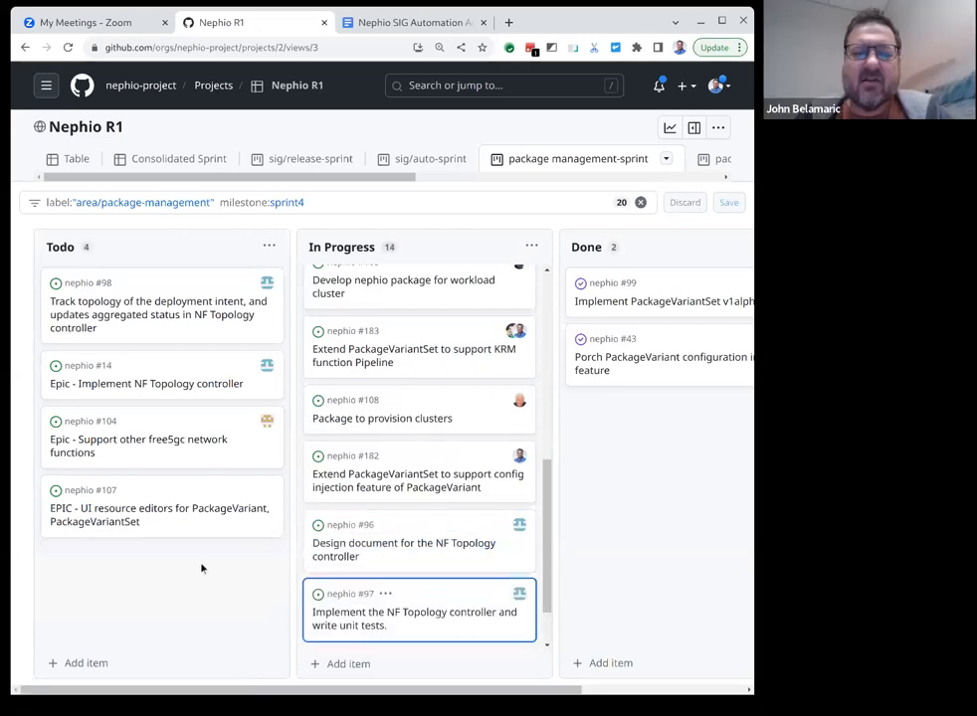
pyautogui.moveTo(168, 331)
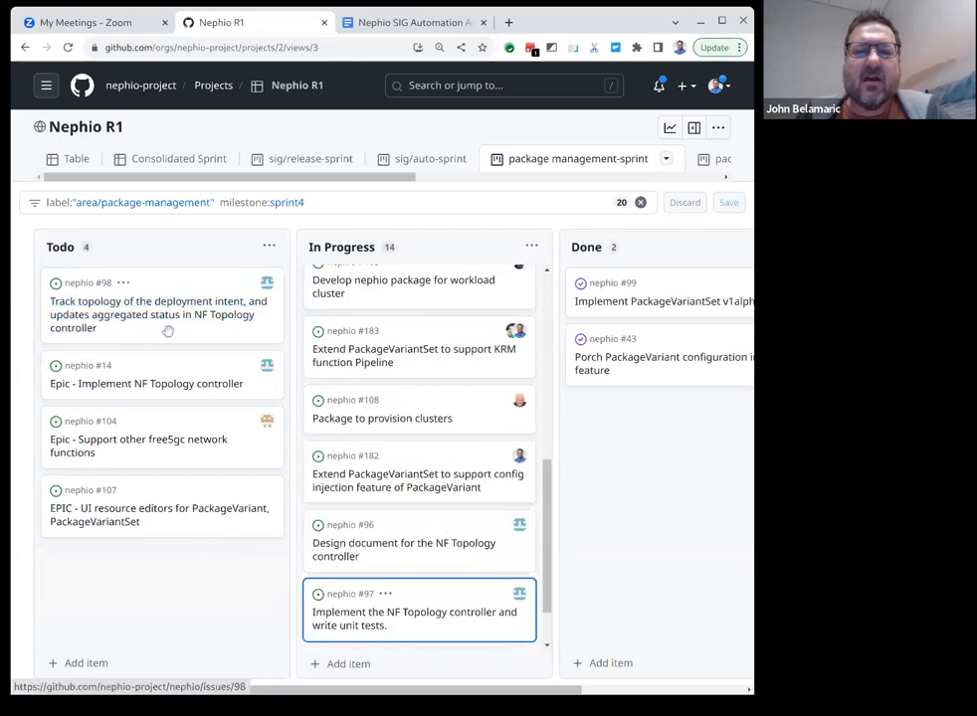